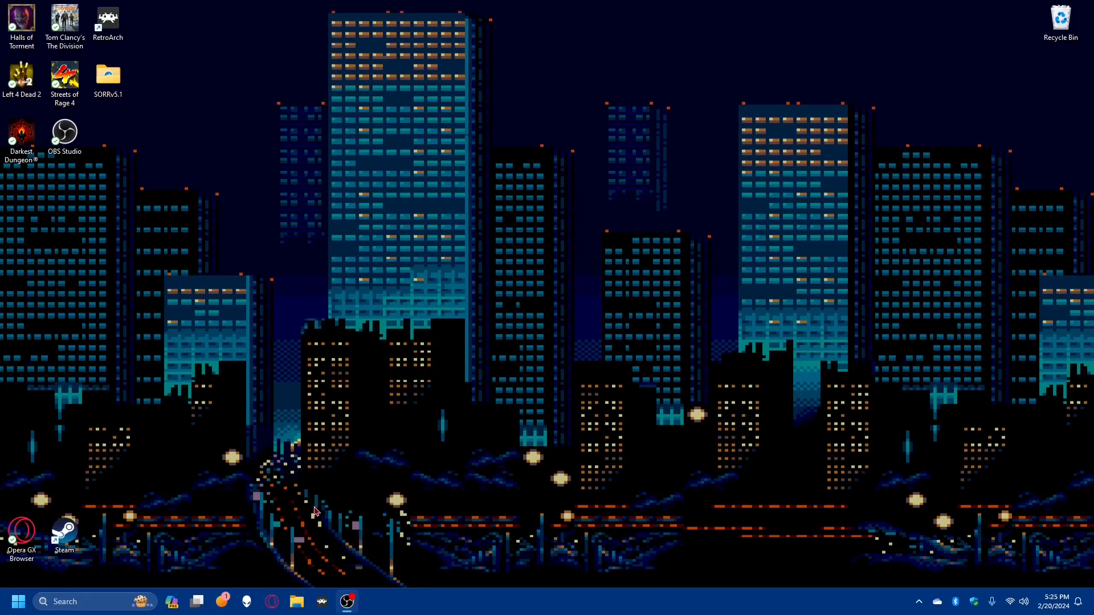
pyautogui.moveTo(334, 558)
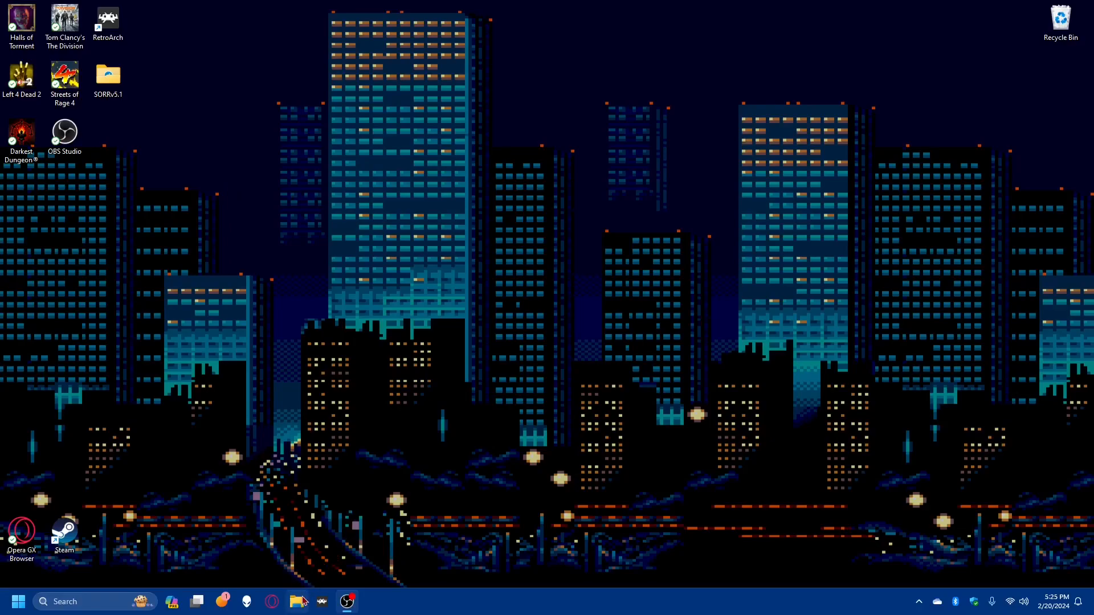
# - Launch the Opera GX browser from the desktop
pyautogui.click(107, 76)
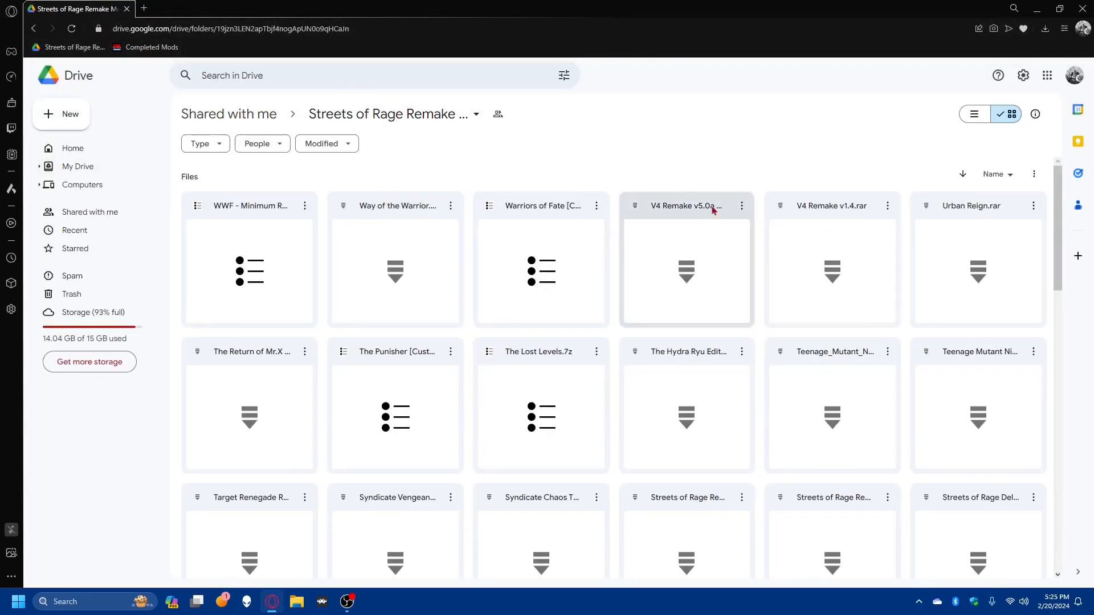
# - Show the shared Streets of Rage Remake mods folder as a detailed list with dates and sizes
pyautogui.scroll(-3)
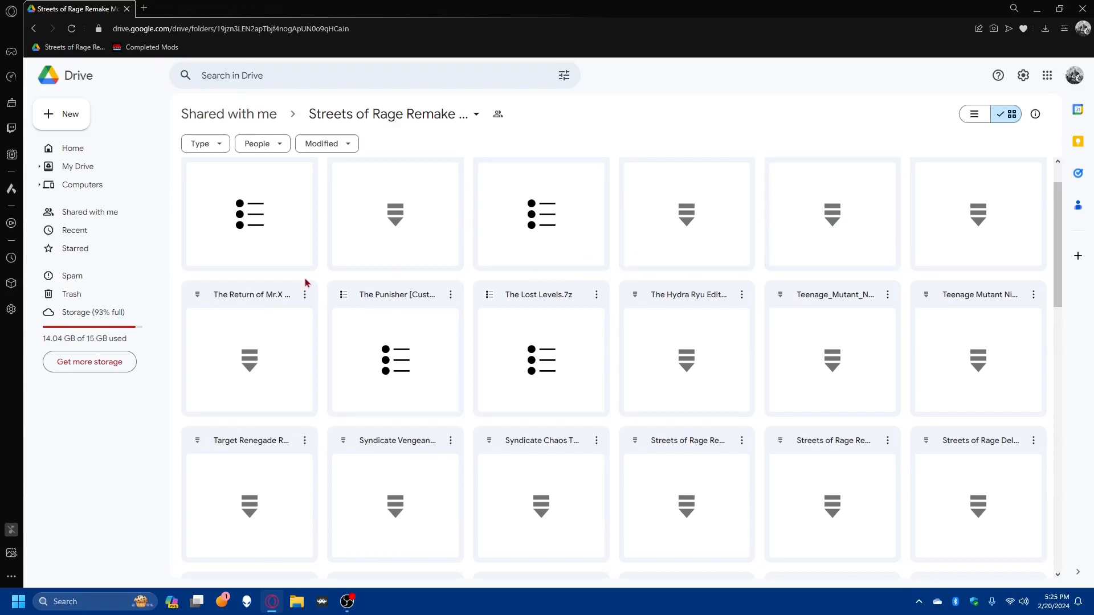
pyautogui.moveTo(322, 280)
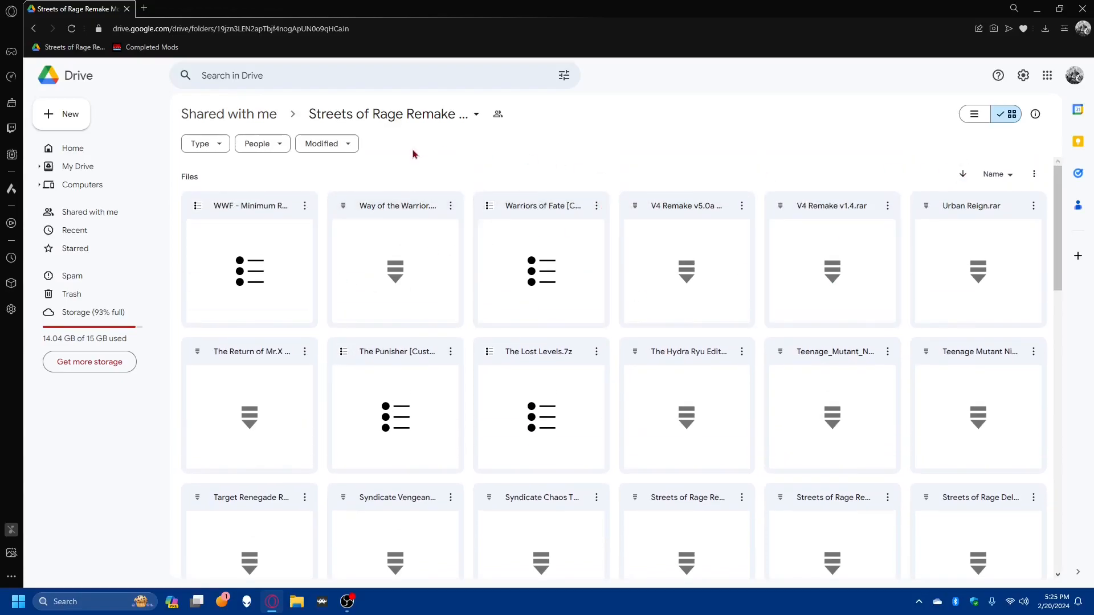
pyautogui.click(975, 114)
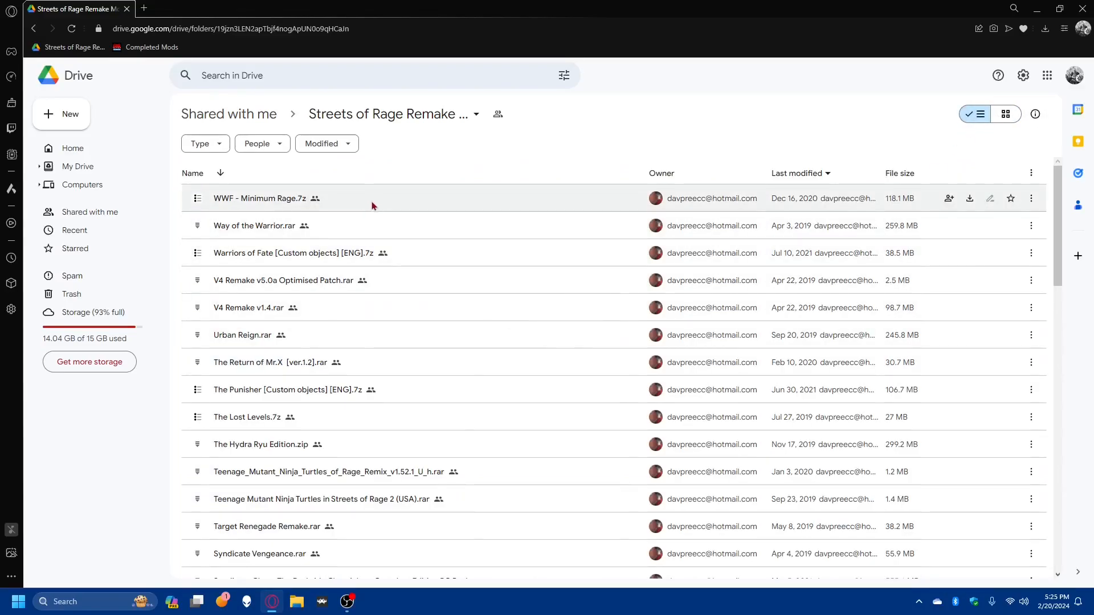
pyautogui.scroll(-3)
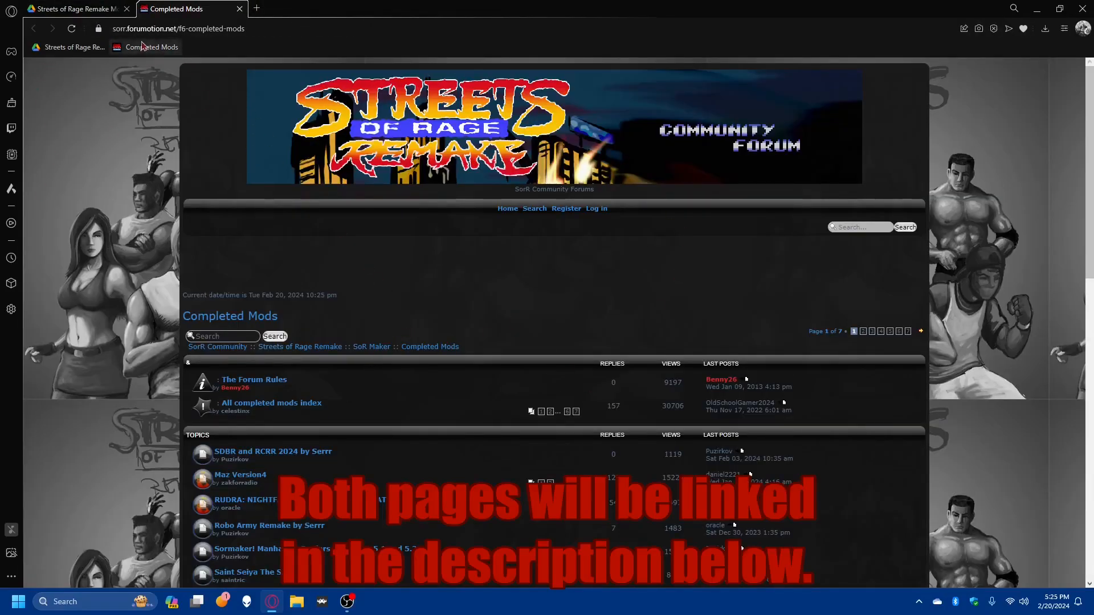
# - Scroll down the Completed Mods topic list to see more finished mods
pyautogui.scroll(-3)
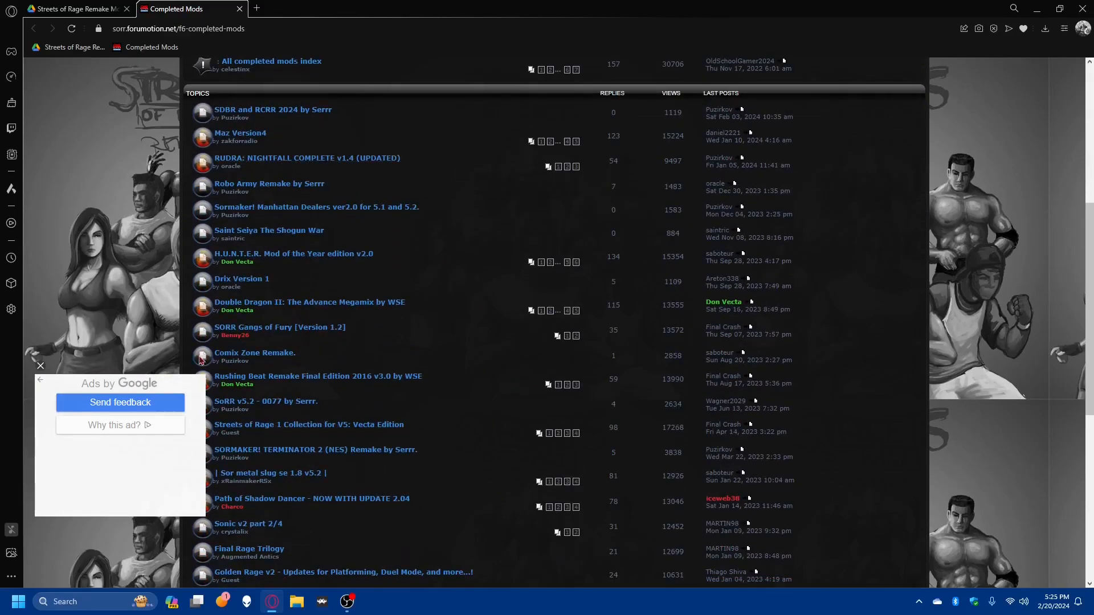
pyautogui.moveTo(433, 359)
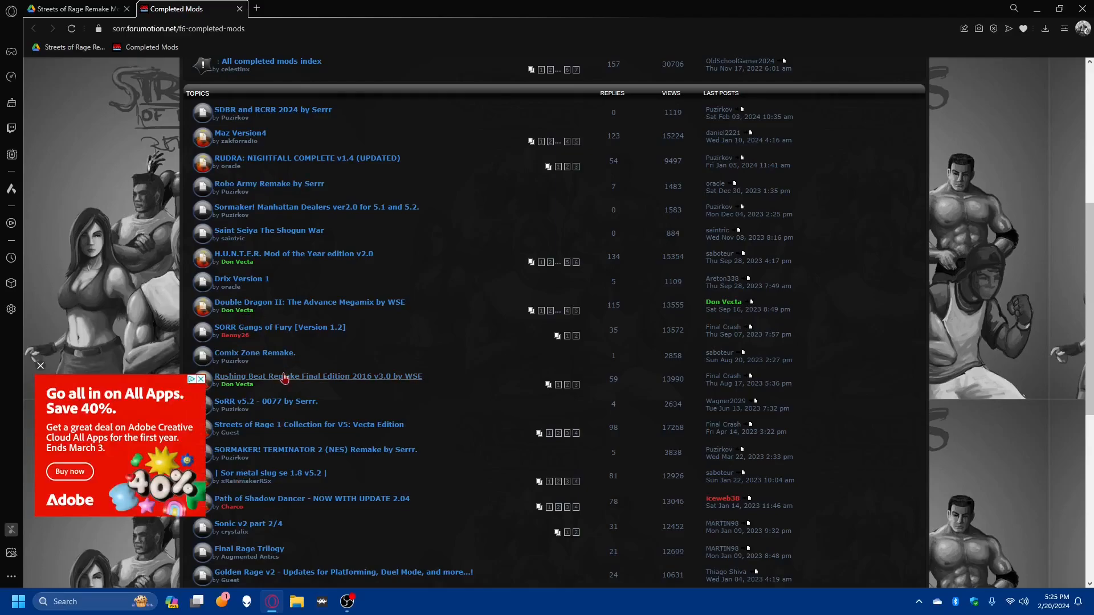
pyautogui.moveTo(434, 327)
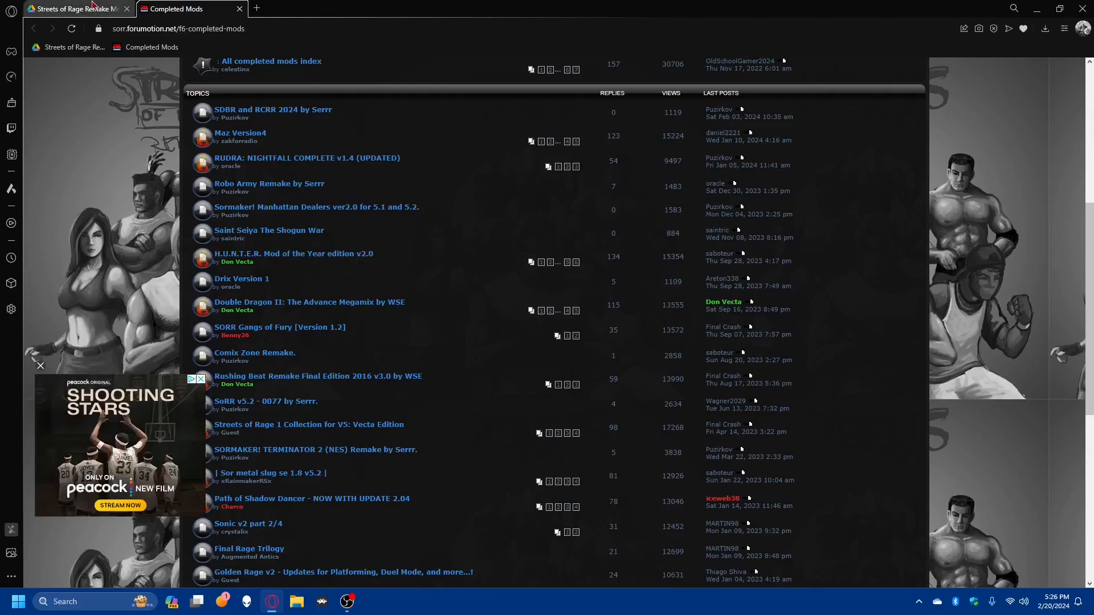
# - Return to the Google Drive mods folder while the TMNT rar finishes downloading
pyautogui.click(70, 8)
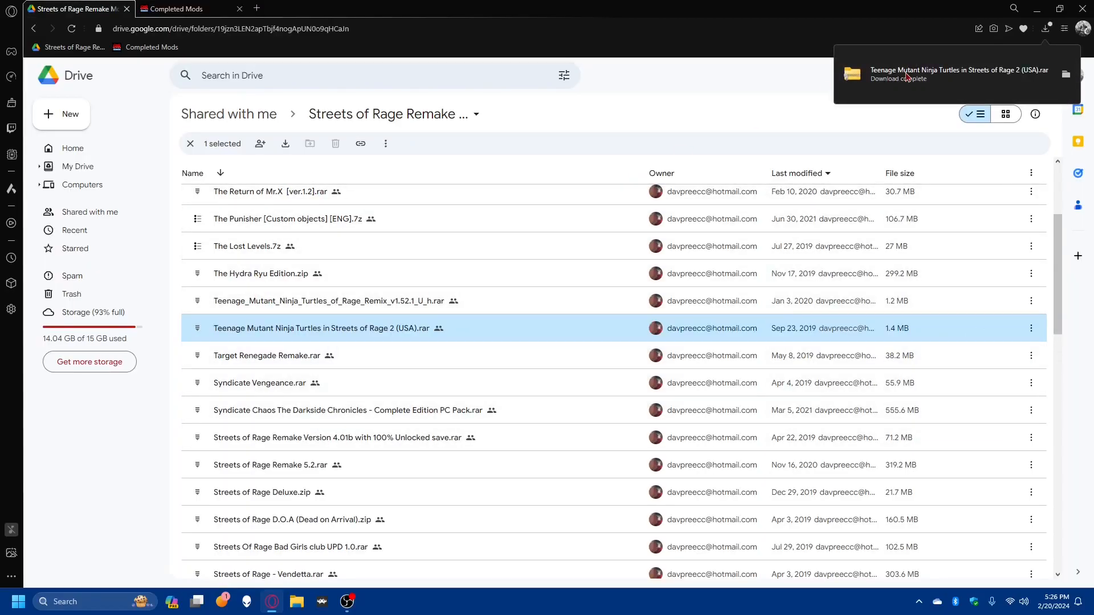
pyautogui.moveTo(639, 342)
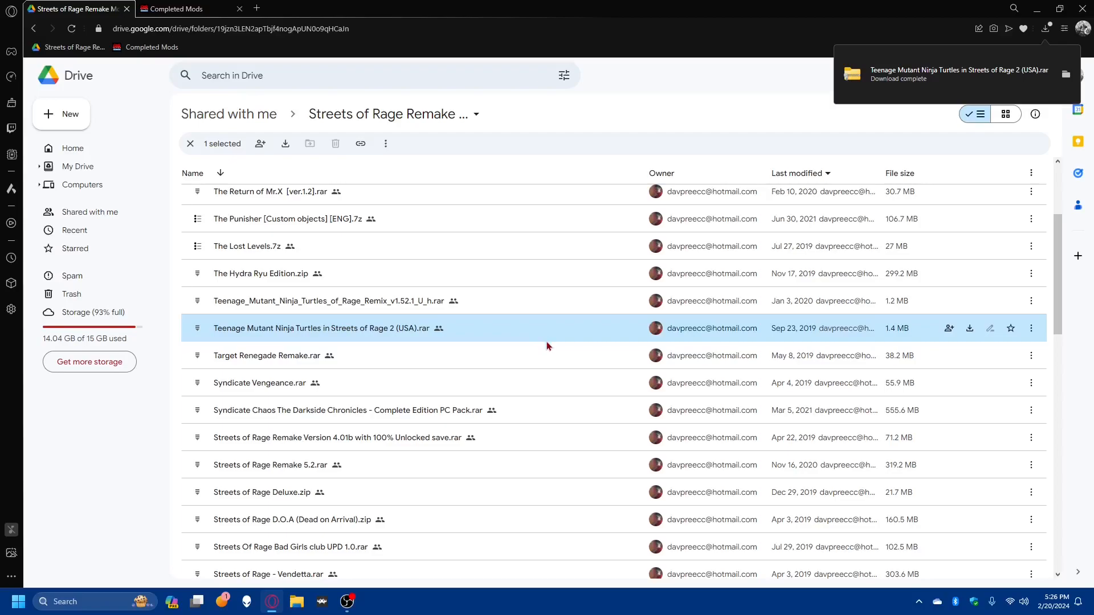
pyautogui.moveTo(826, 125)
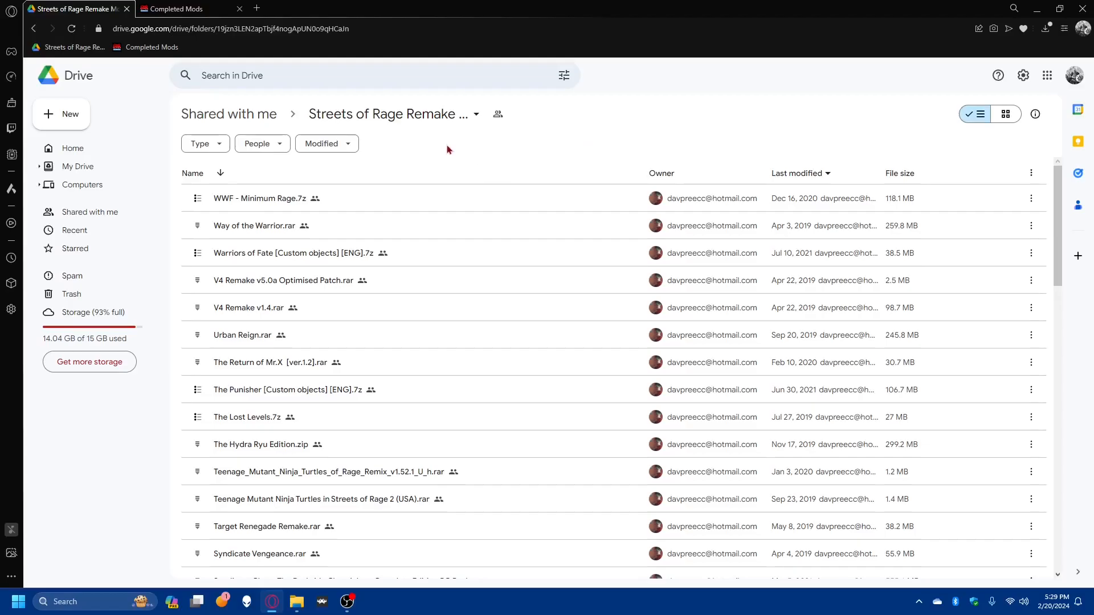
pyautogui.moveTo(457, 499)
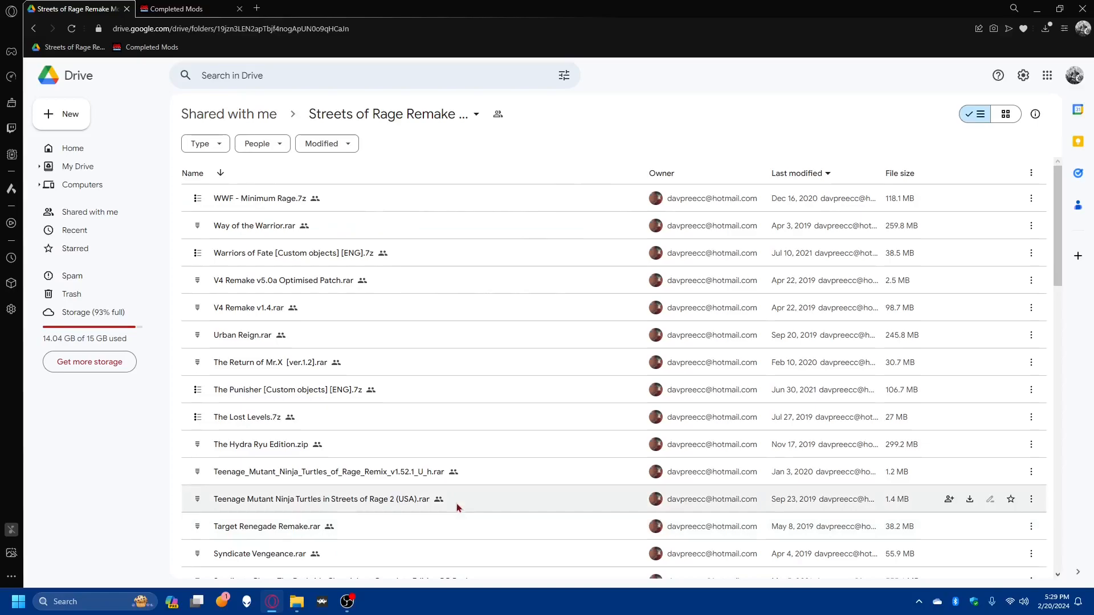
pyautogui.moveTo(529, 490)
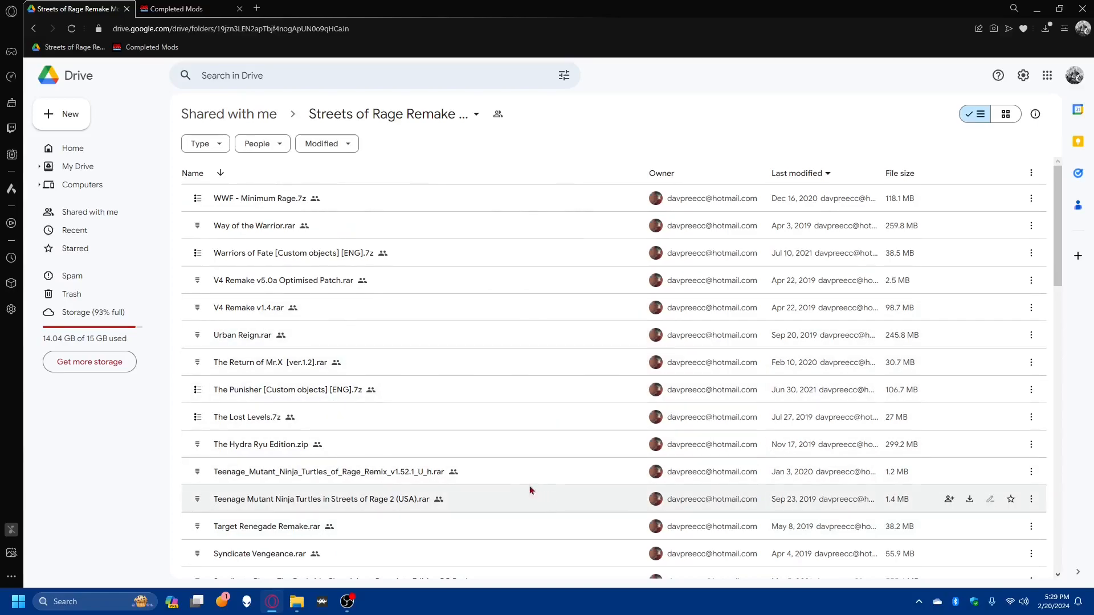
pyautogui.moveTo(371, 554)
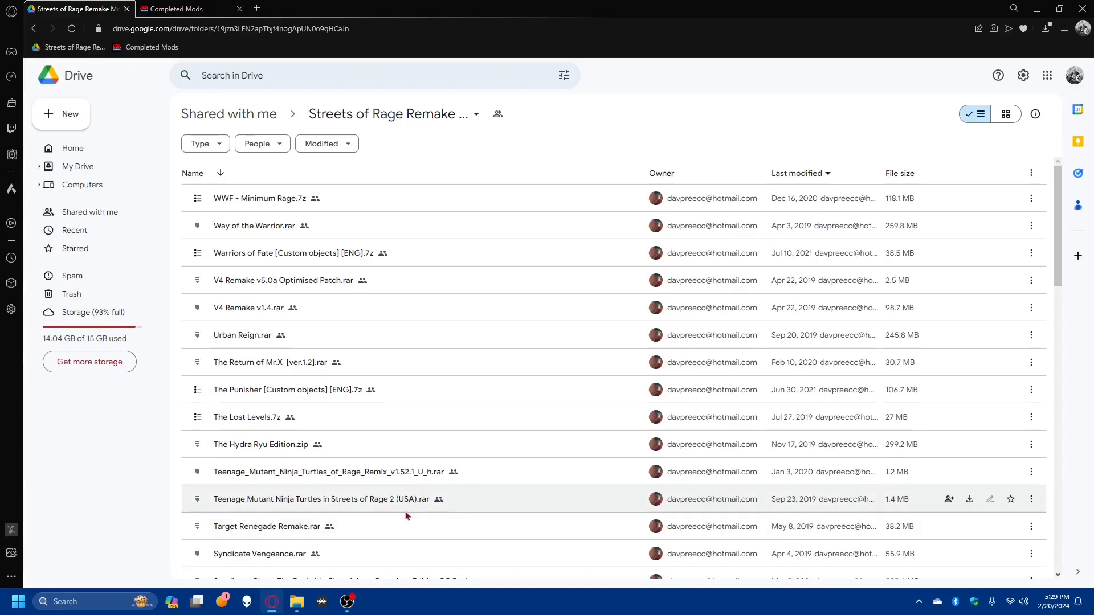
pyautogui.moveTo(257, 335)
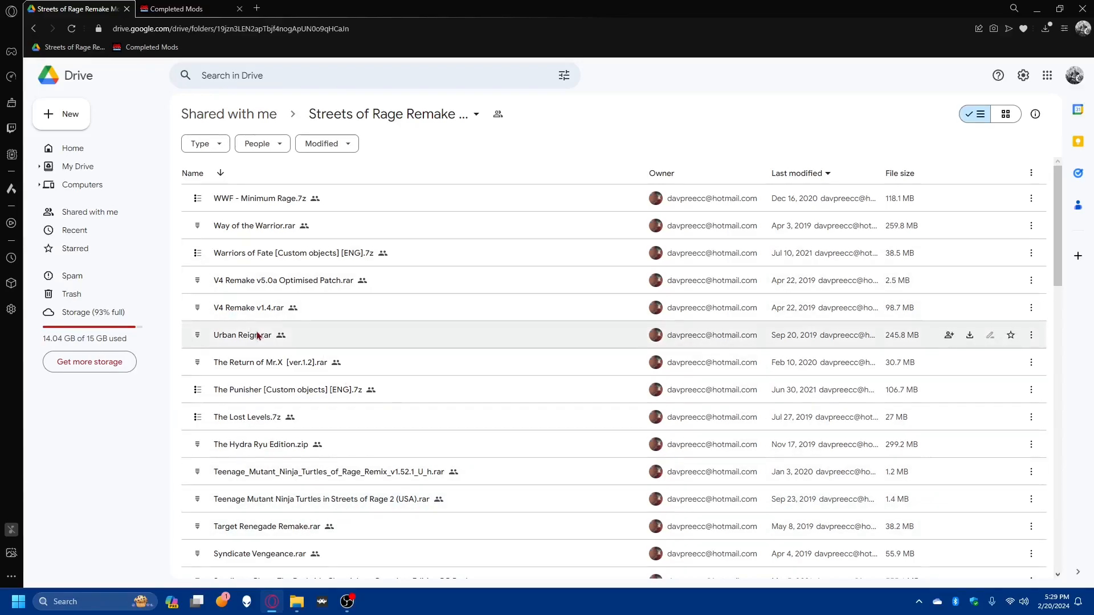
# - Download Urban Reign.rar from the shared folder, accepting the too-large-to-scan warning
pyautogui.click(242, 335)
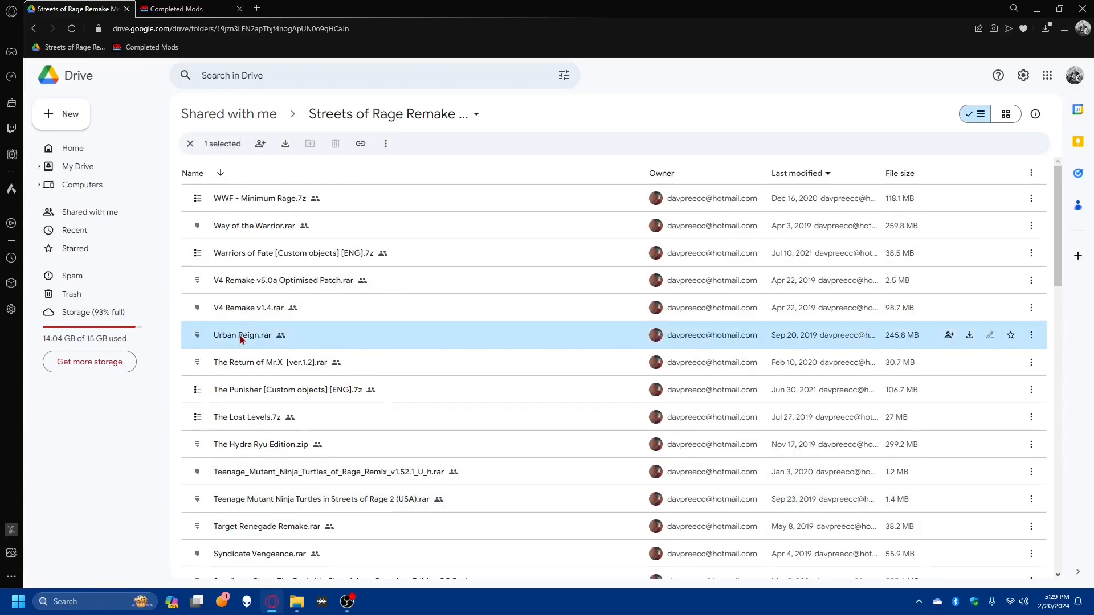
pyautogui.doubleClick(242, 335)
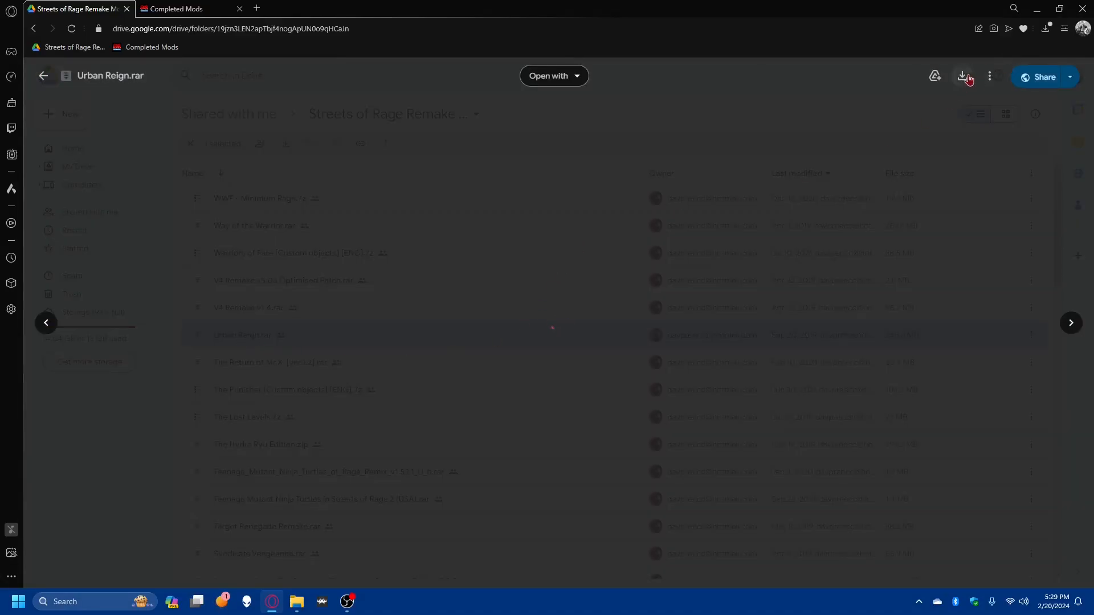
pyautogui.click(962, 76)
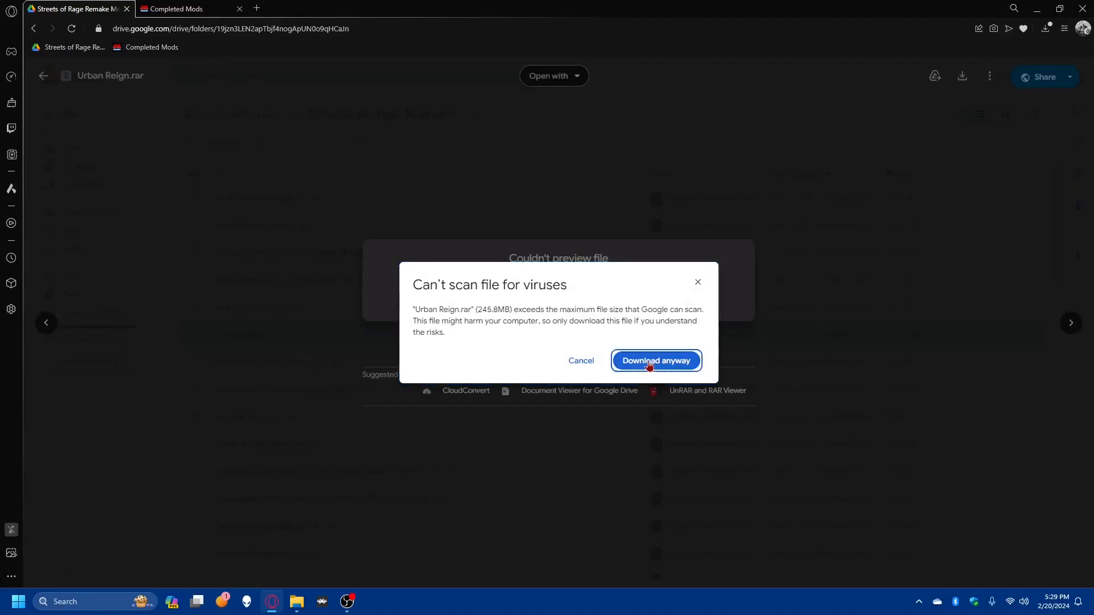
pyautogui.click(654, 361)
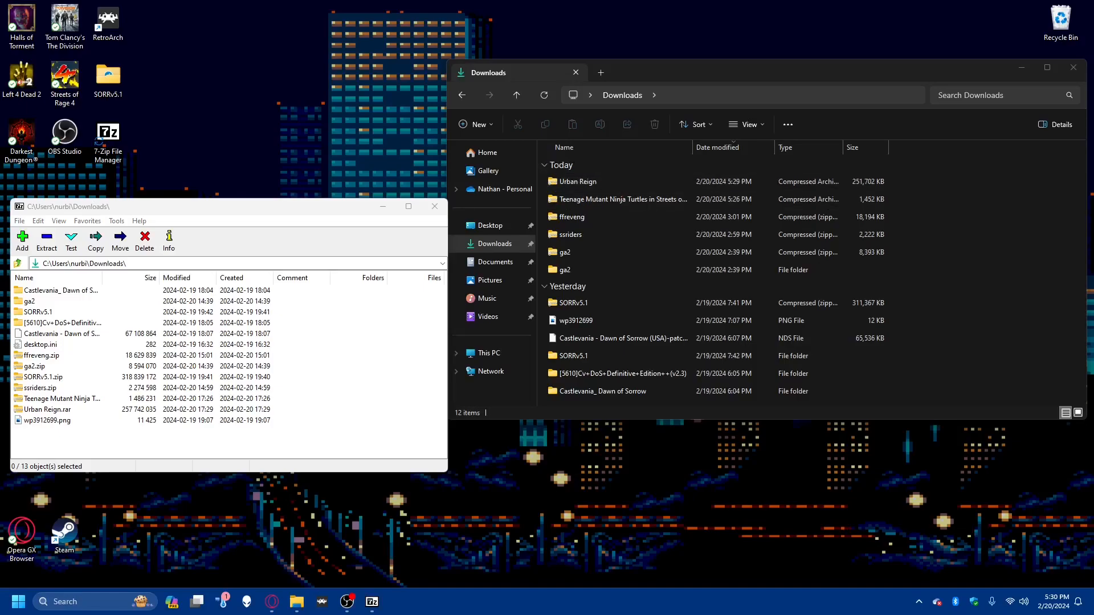
# - Extract Urban Reign.rar with 7-Zip into a new Downloads\Urban Reign folder
pyautogui.click(107, 132)
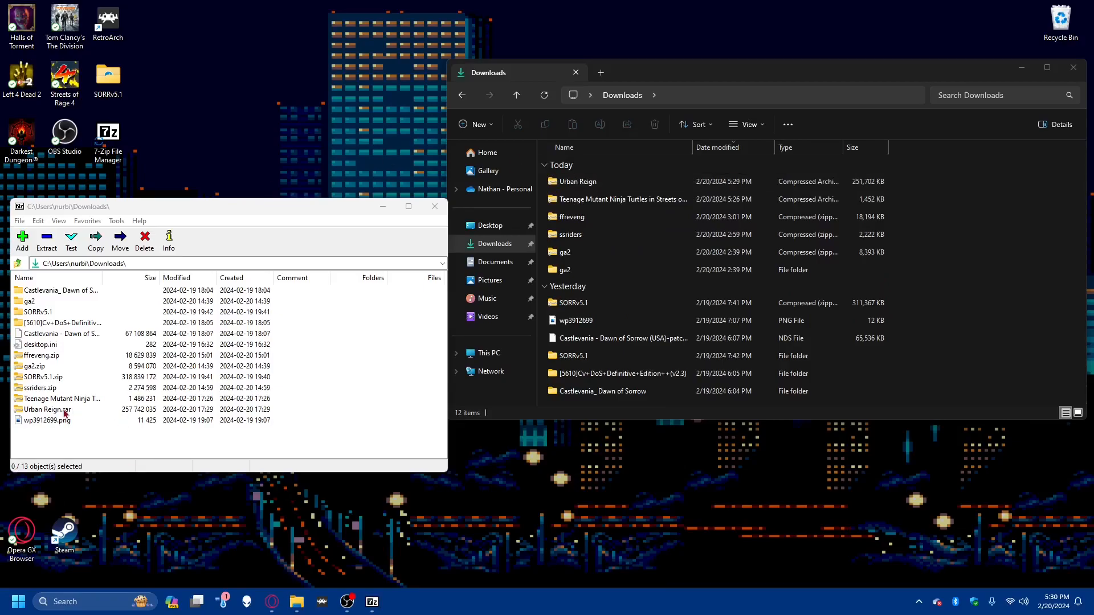
pyautogui.moveTo(412, 238)
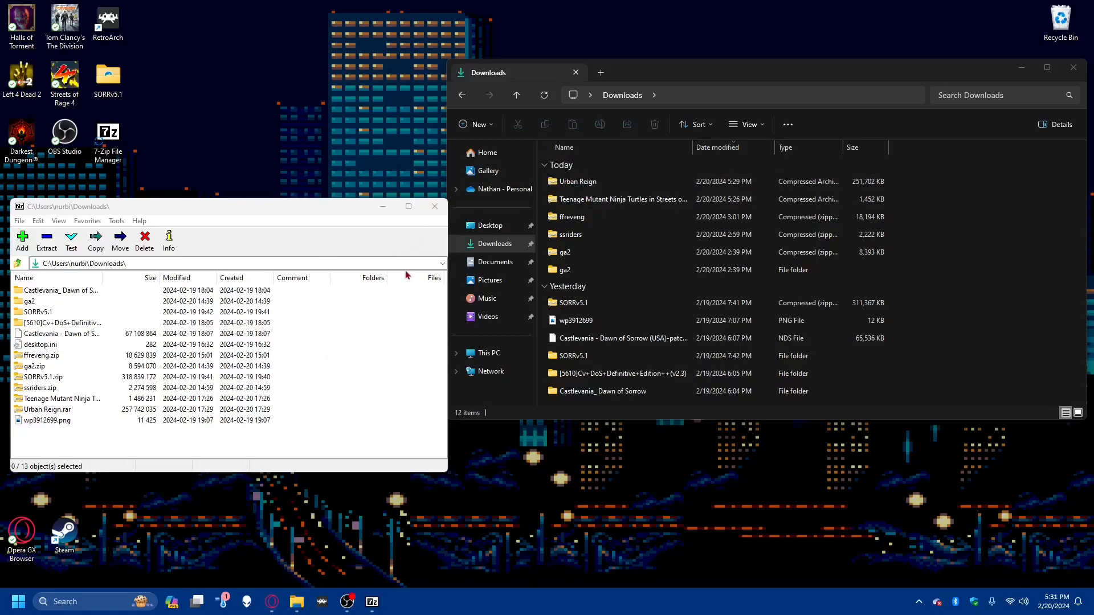
pyautogui.click(48, 409)
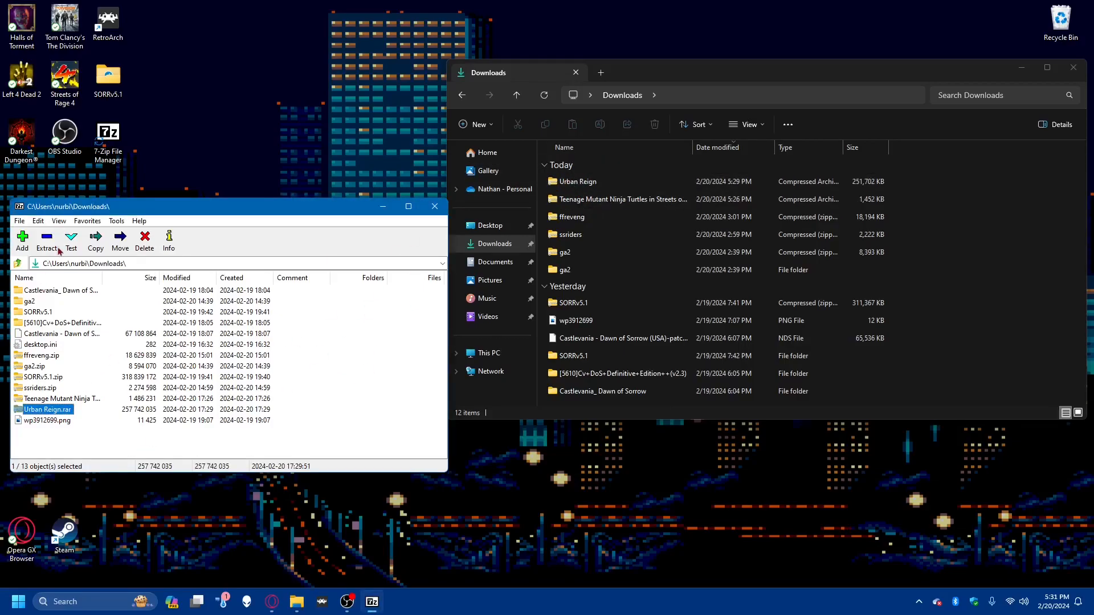
pyautogui.click(45, 240)
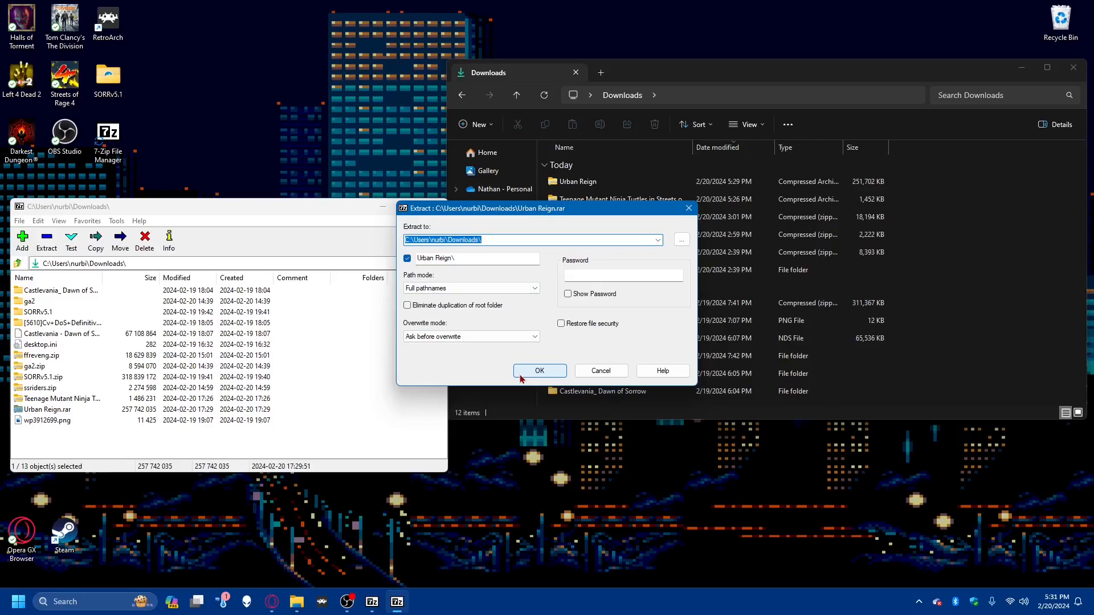
pyautogui.click(539, 370)
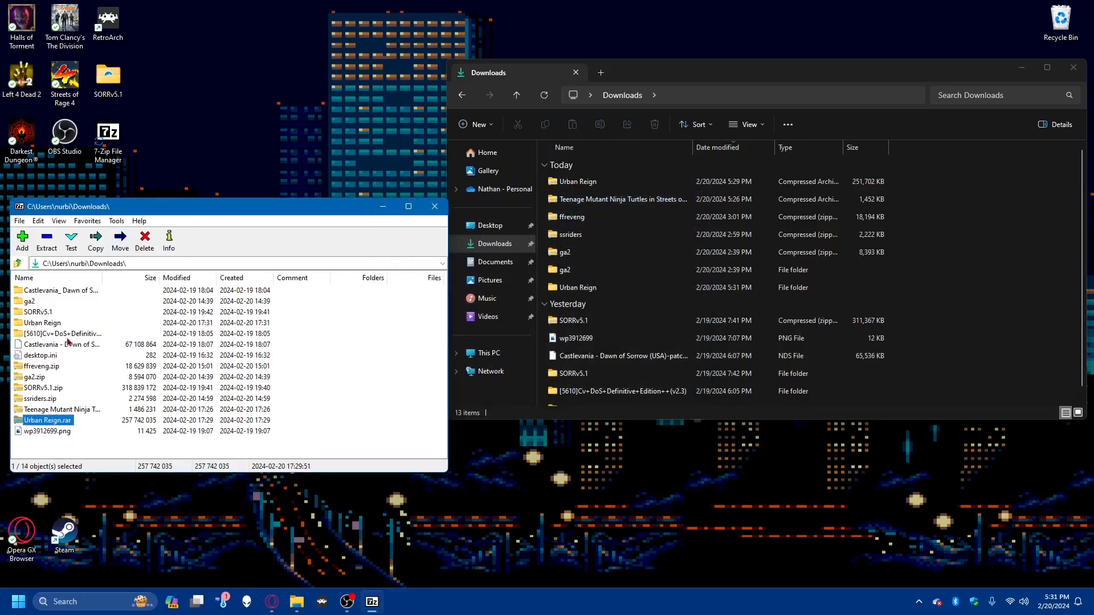
# - Navigate into SORRv5.1\mod\games, where the prototype folder sits
pyautogui.click(42, 322)
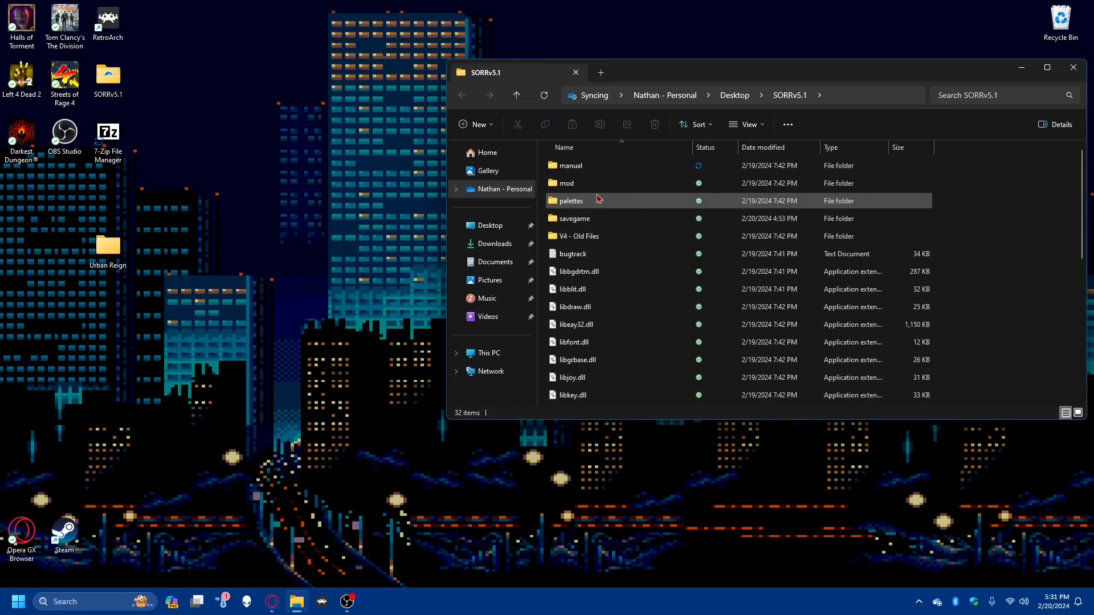
pyautogui.doubleClick(566, 183)
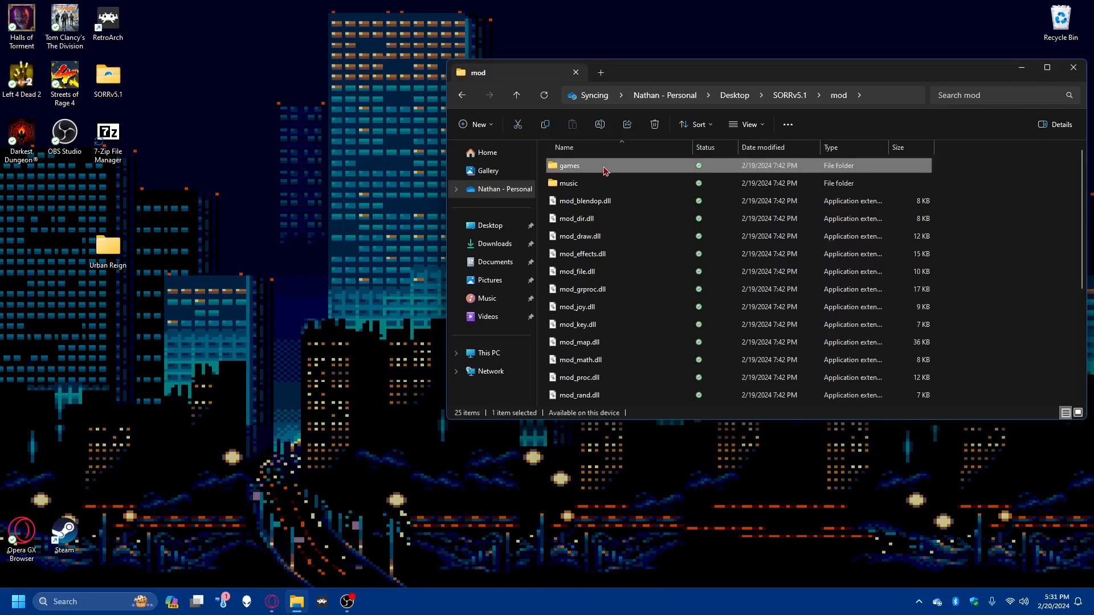
pyautogui.doubleClick(570, 165)
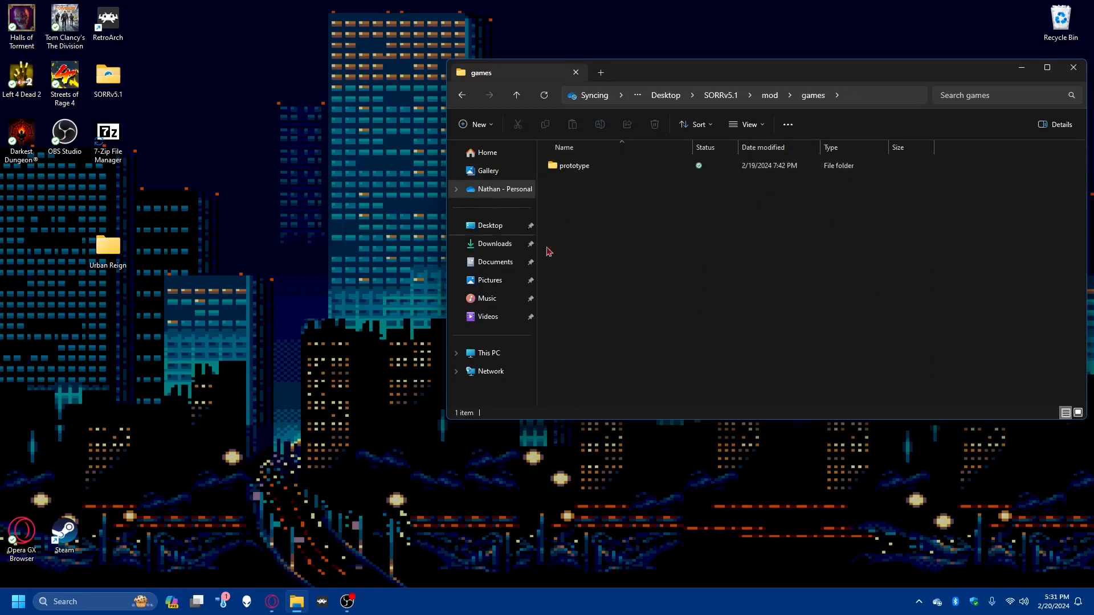
pyautogui.click(574, 166)
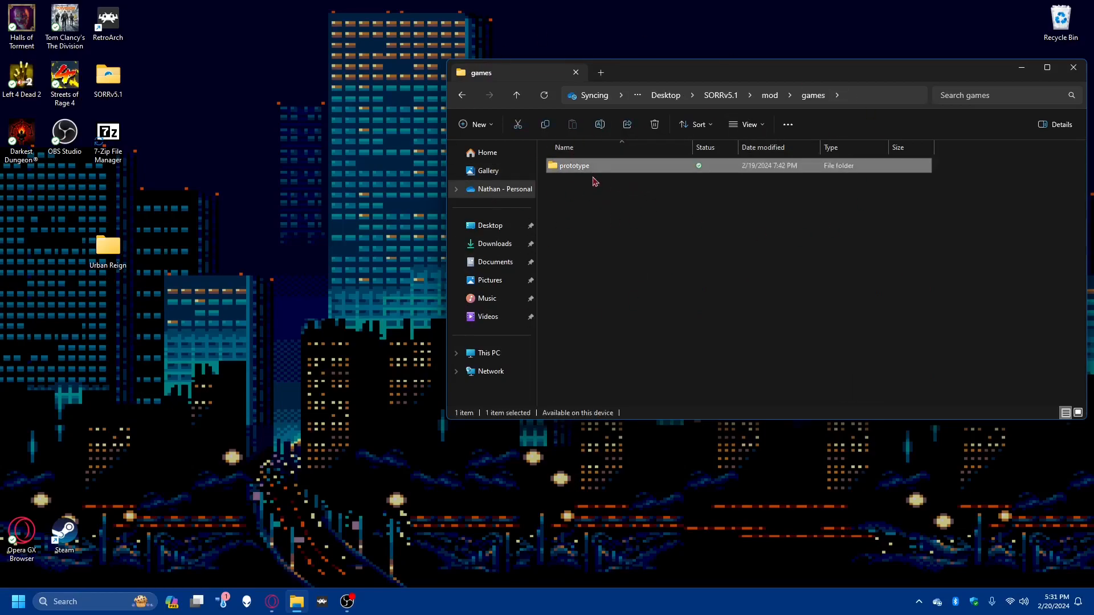
pyautogui.moveTo(312, 193)
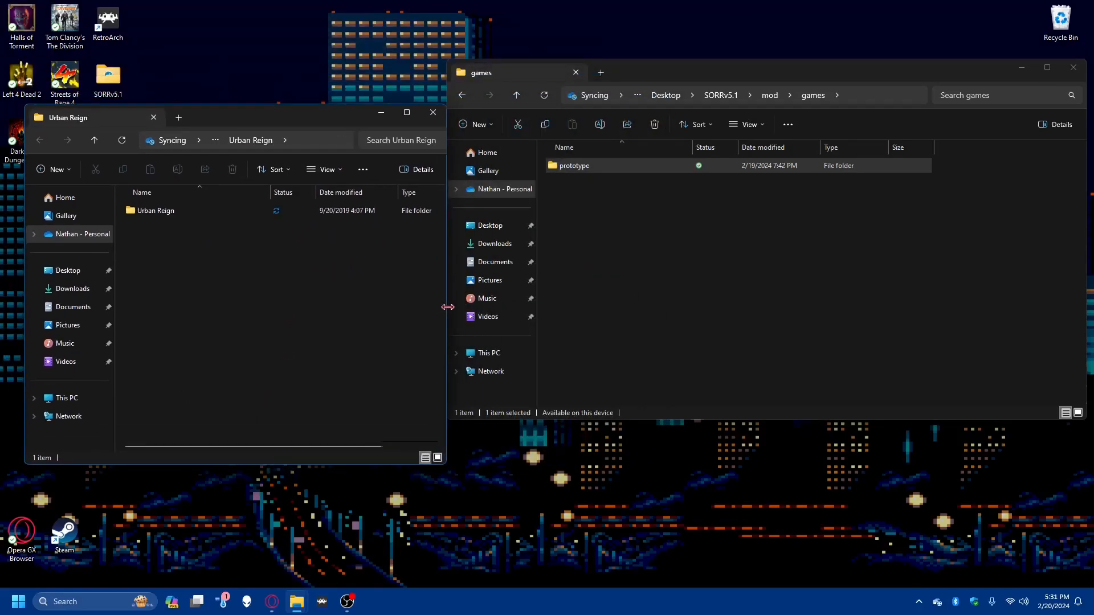
# - Move the extracted Urban Reign contents into an Urban Reign folder under mod\games and minimize the emptied window
pyautogui.click(156, 210)
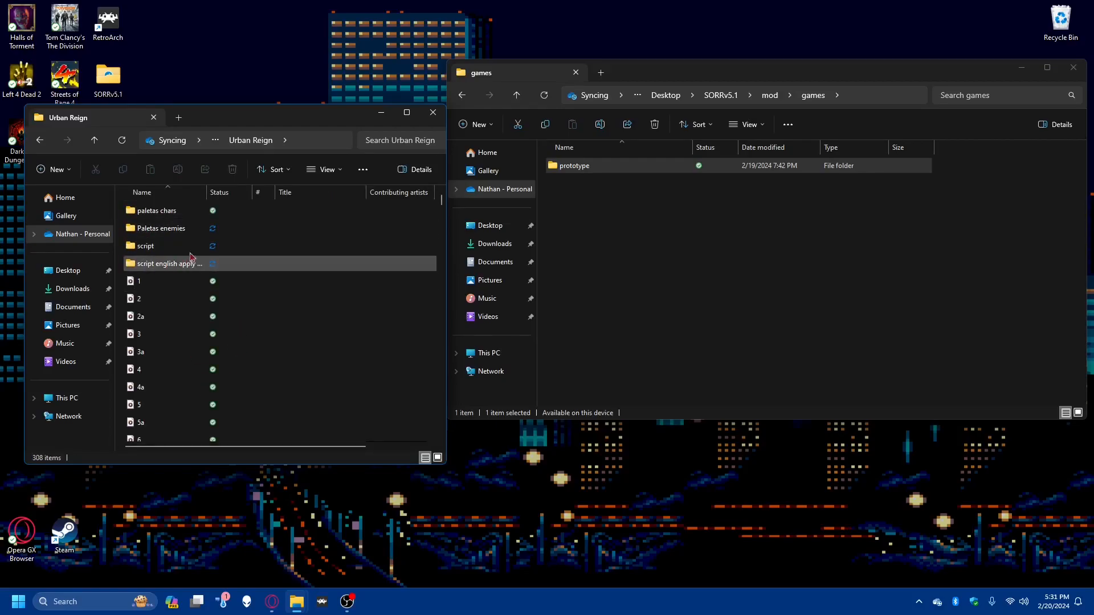
pyautogui.click(160, 209)
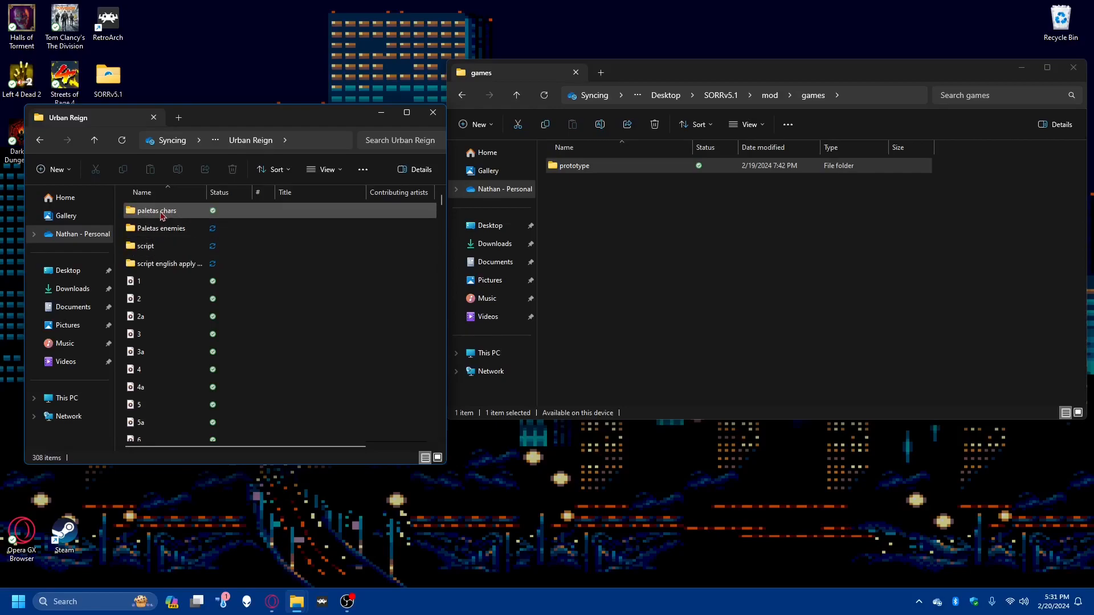
pyautogui.scroll(-3)
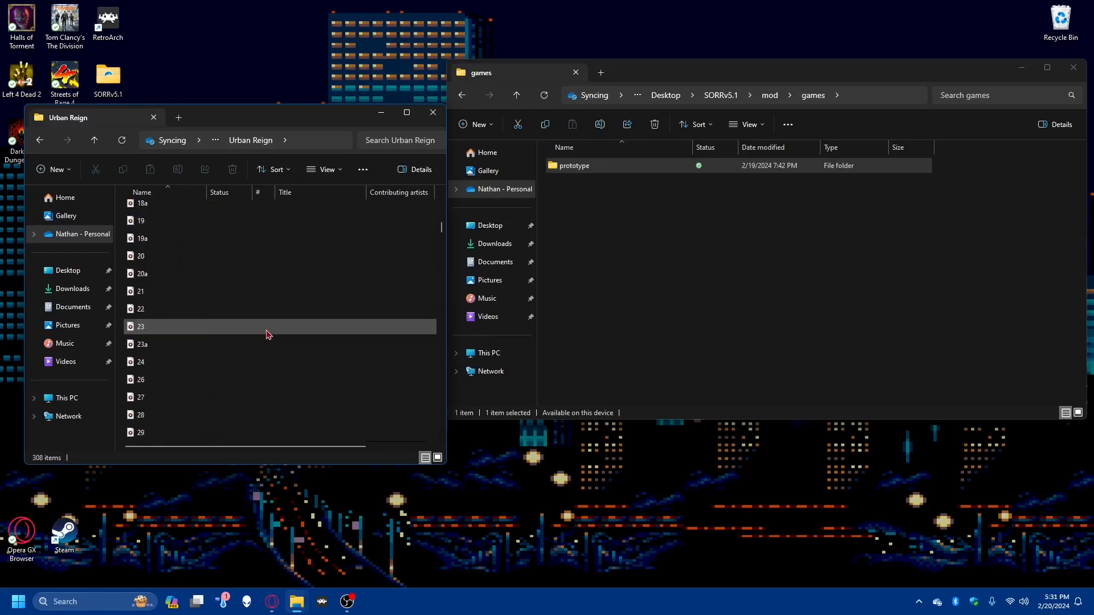
pyautogui.scroll(-3)
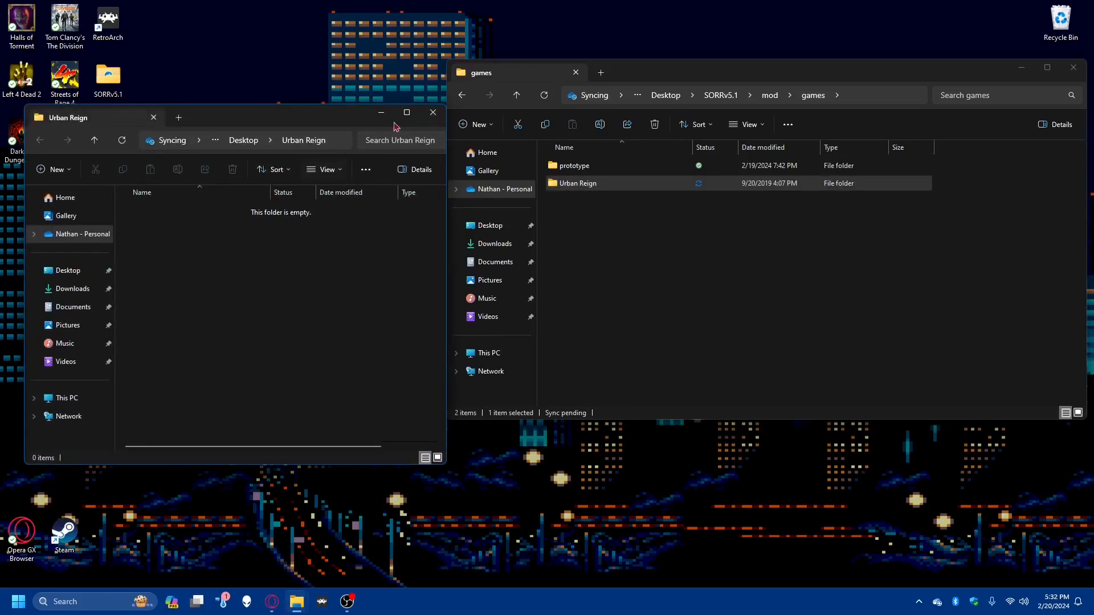
pyautogui.click(433, 113)
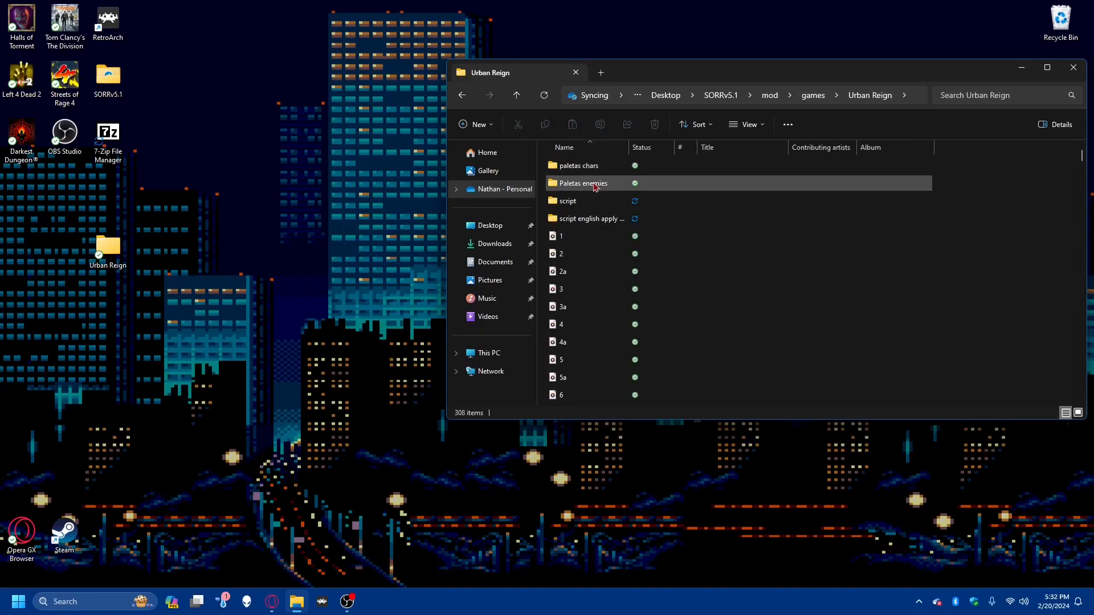
# - Move paletas chars and Paletas enemies out to the desktop and go into SORRv5.1\palettes
pyautogui.click(583, 182)
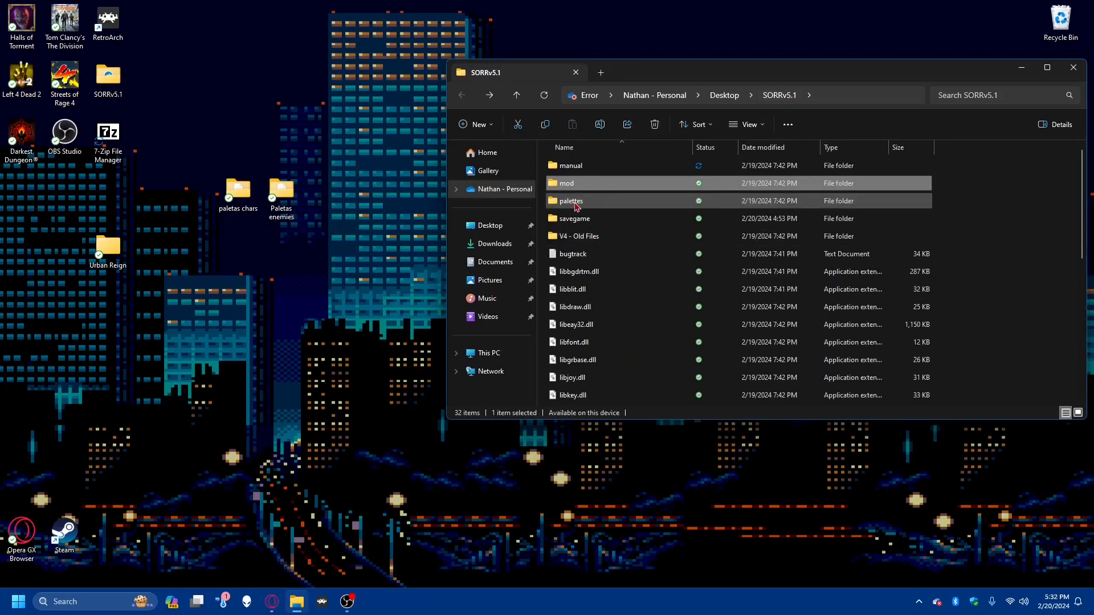
pyautogui.moveTo(596, 204)
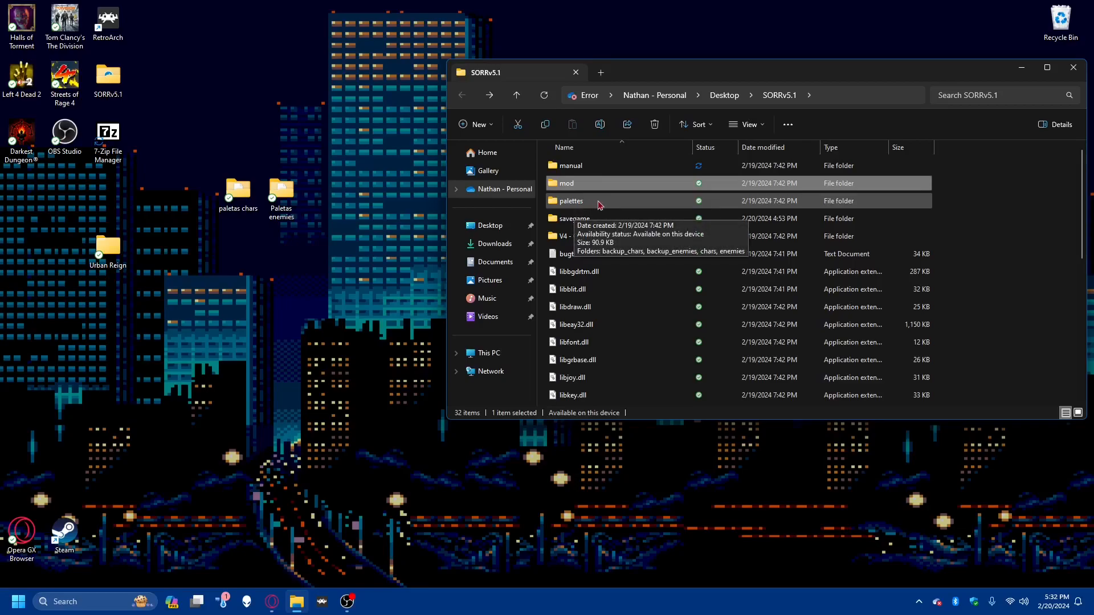
pyautogui.doubleClick(571, 201)
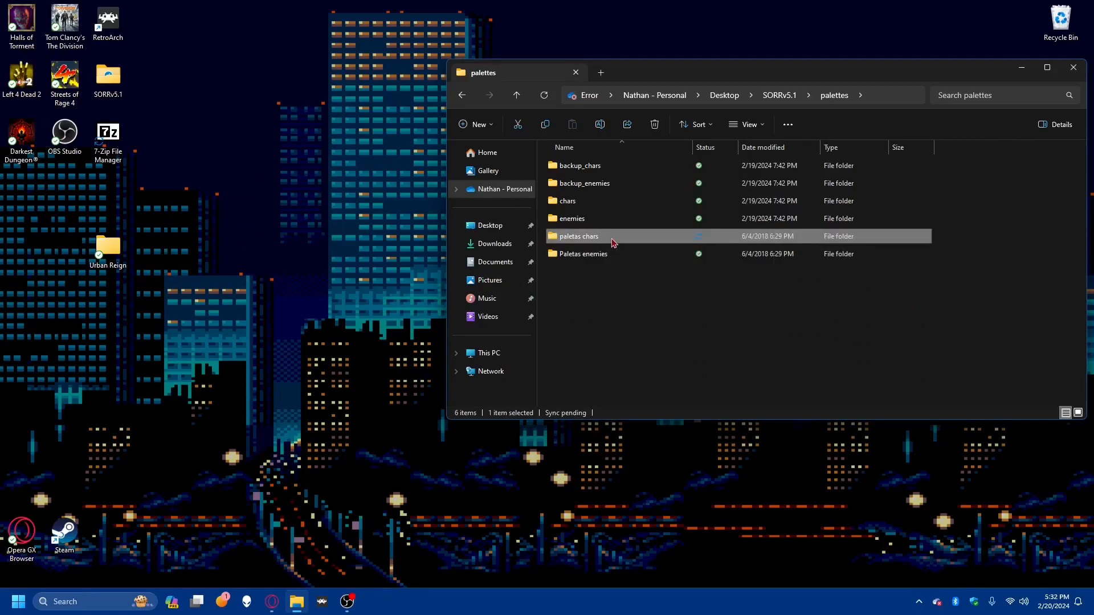
# - Drop paletas chars and Paletas enemies into palettes and start renaming the original enemies folder
pyautogui.click(581, 253)
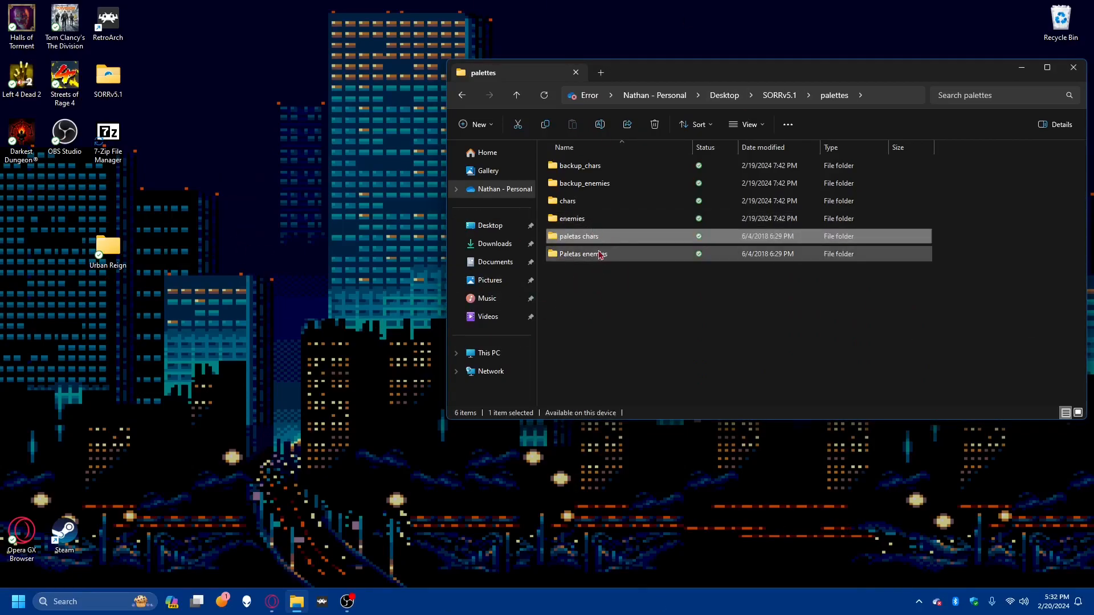
pyautogui.click(570, 218)
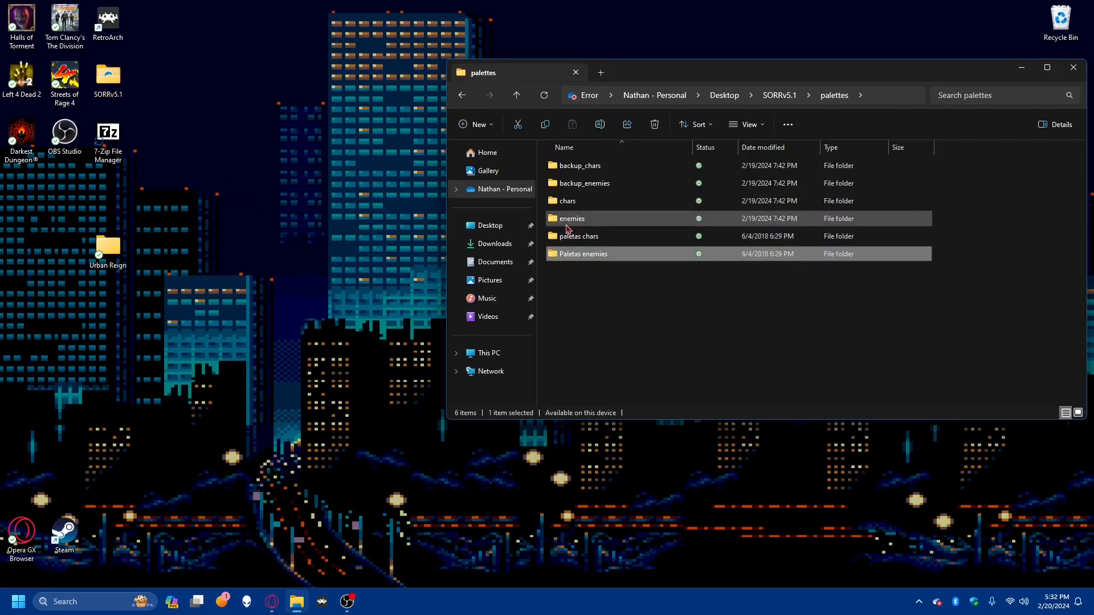
pyautogui.moveTo(578, 224)
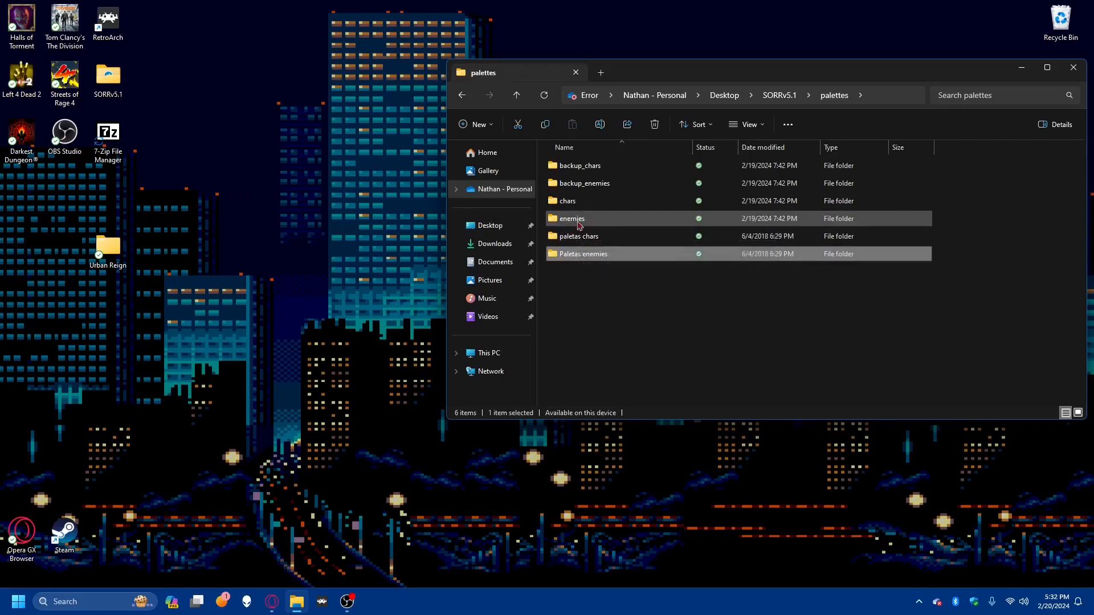
pyautogui.click(582, 253)
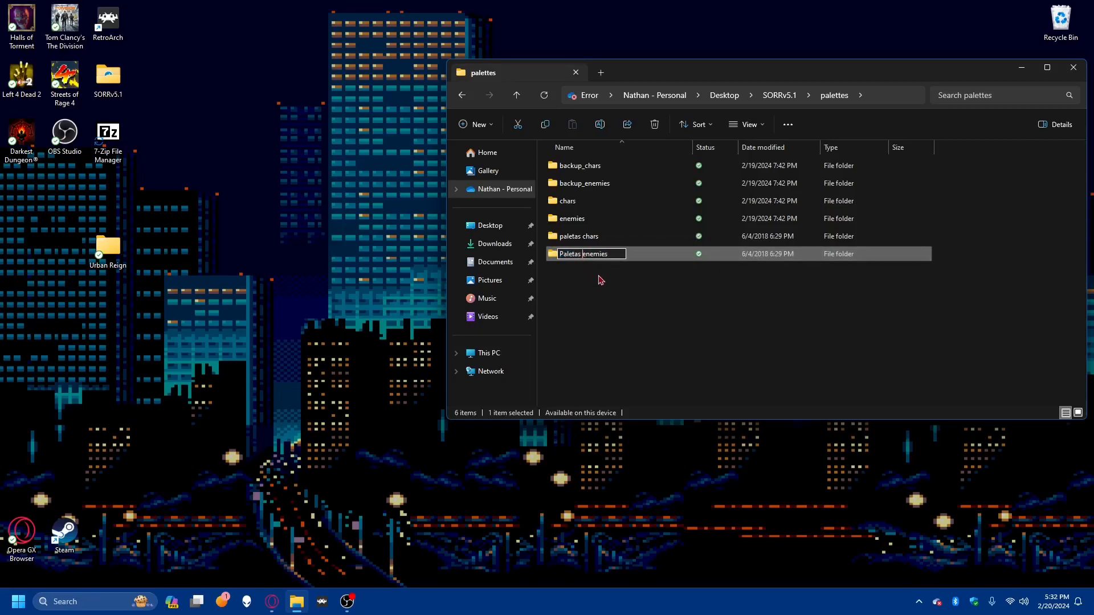
pyautogui.write('enemies')
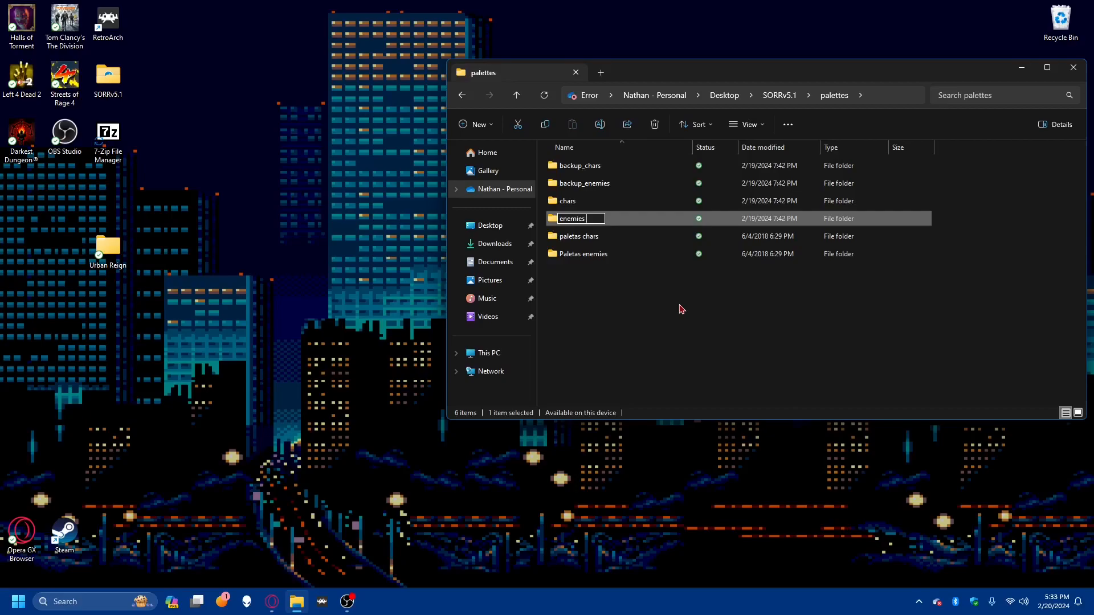
# - Rename the original enemies folder to 'enemies OG' and Paletas enemies to 'enemies UR'
pyautogui.write('OG')
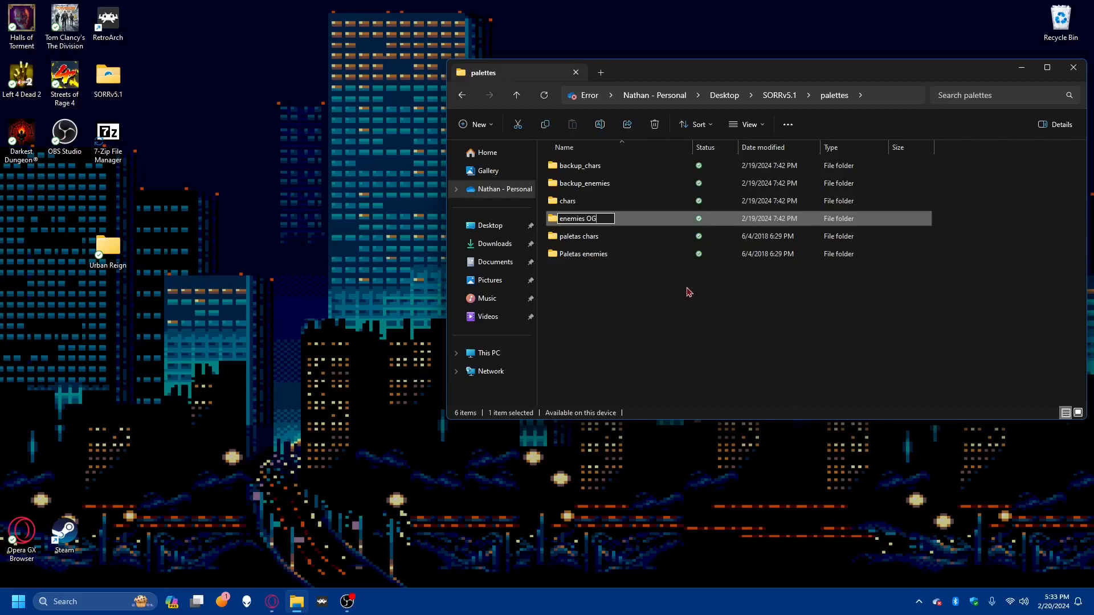
pyautogui.moveTo(579, 235)
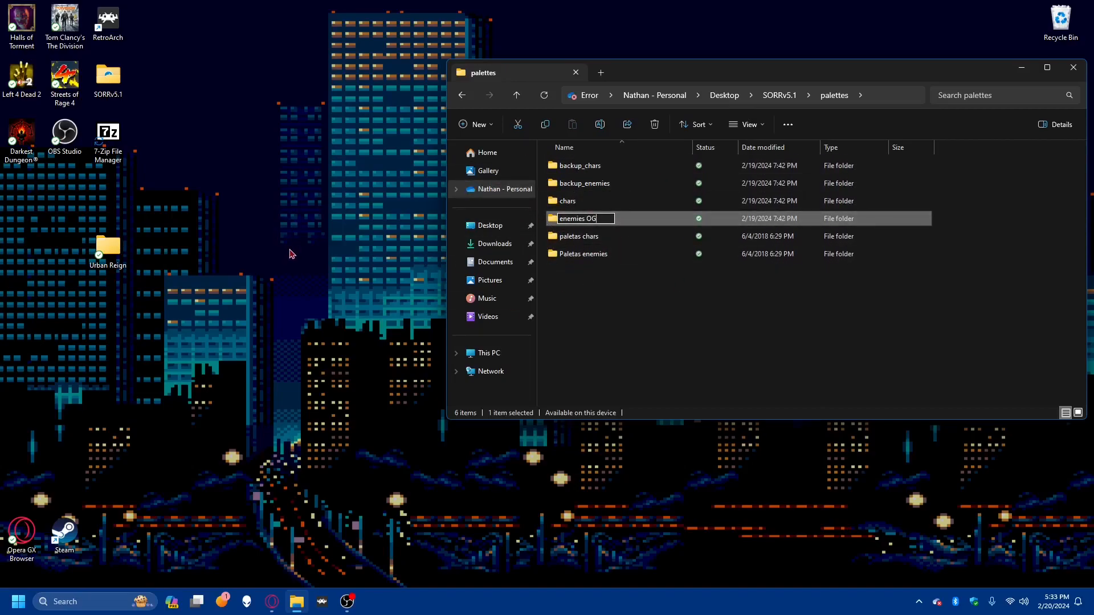
pyautogui.moveTo(289, 267)
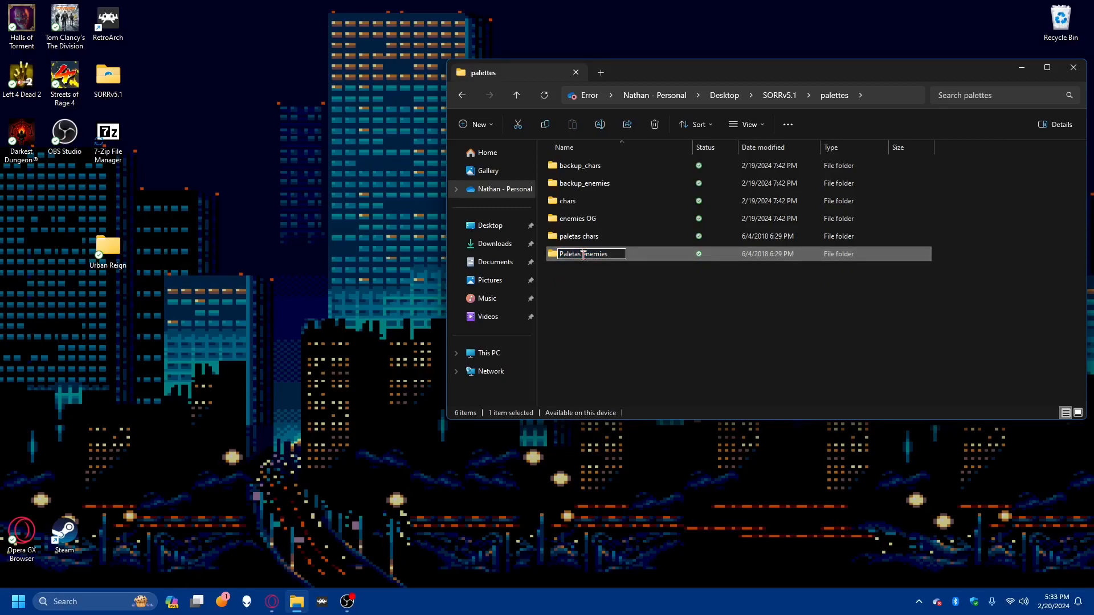
pyautogui.write('enemies')
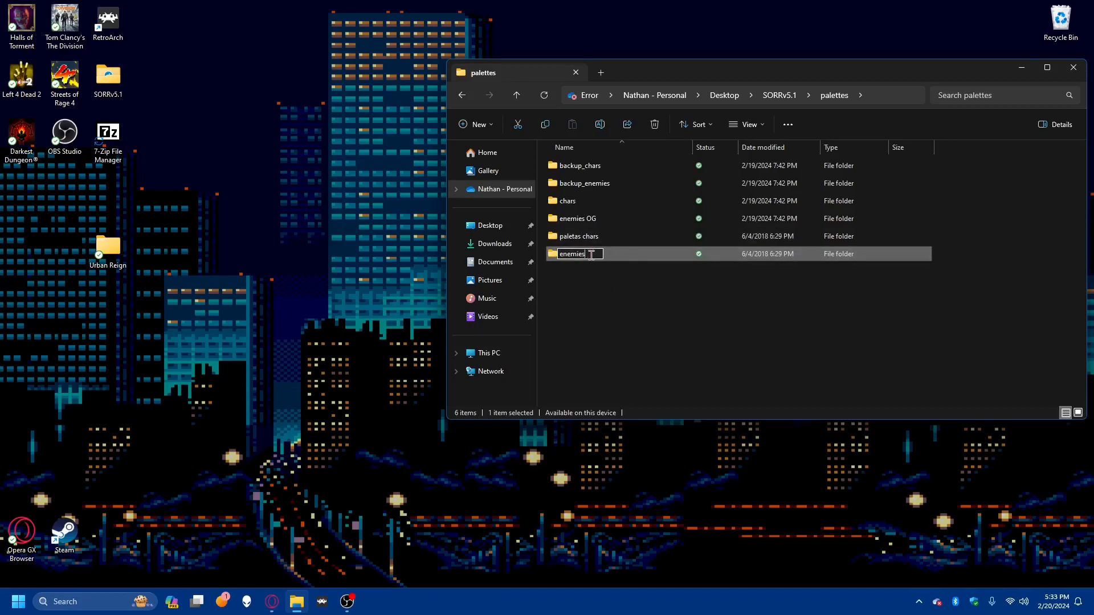
pyautogui.write('UR')
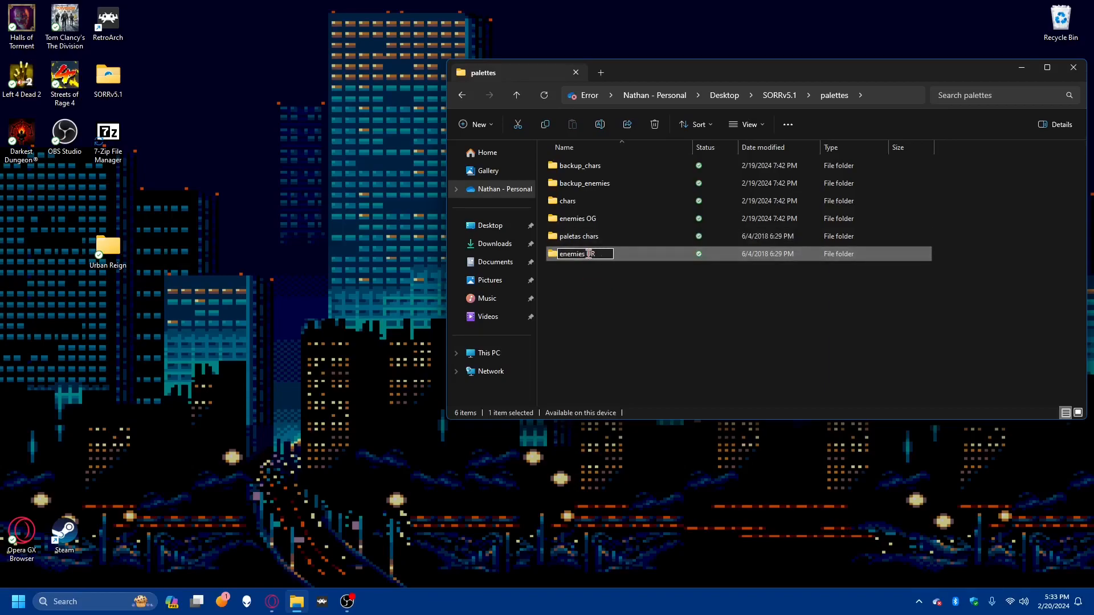
pyautogui.press('Enter')
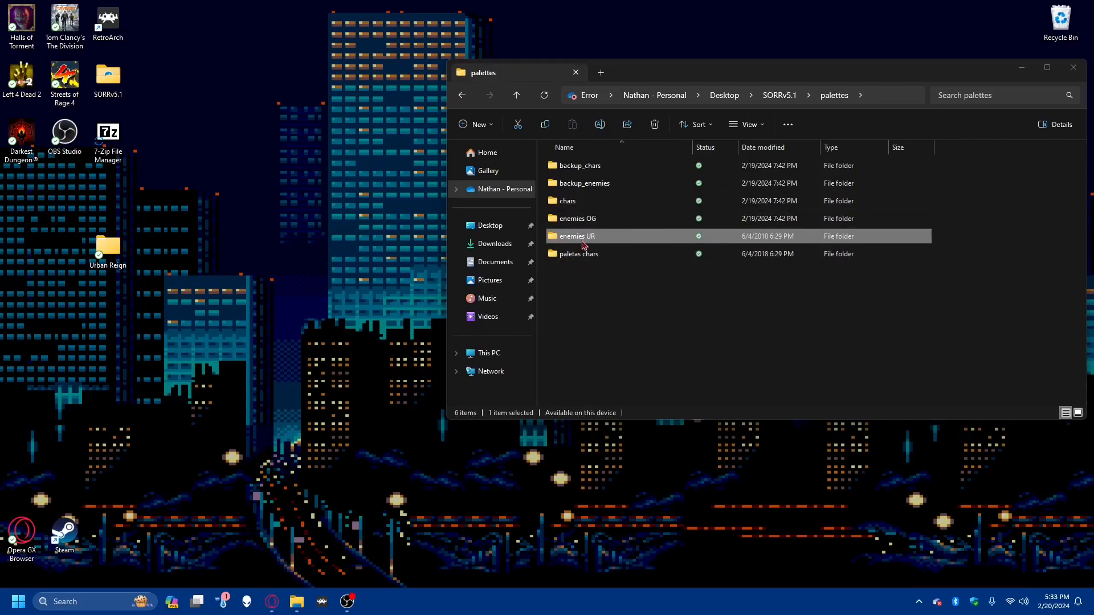
pyautogui.moveTo(592, 240)
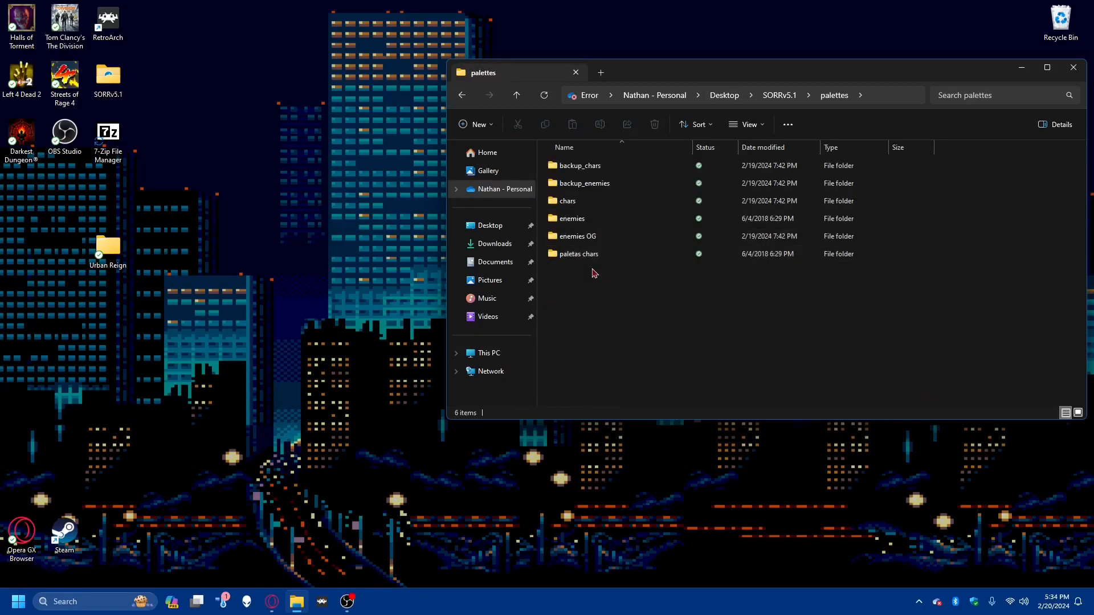
# - Open the paletas chars folder to view its six palette files
pyautogui.doubleClick(577, 253)
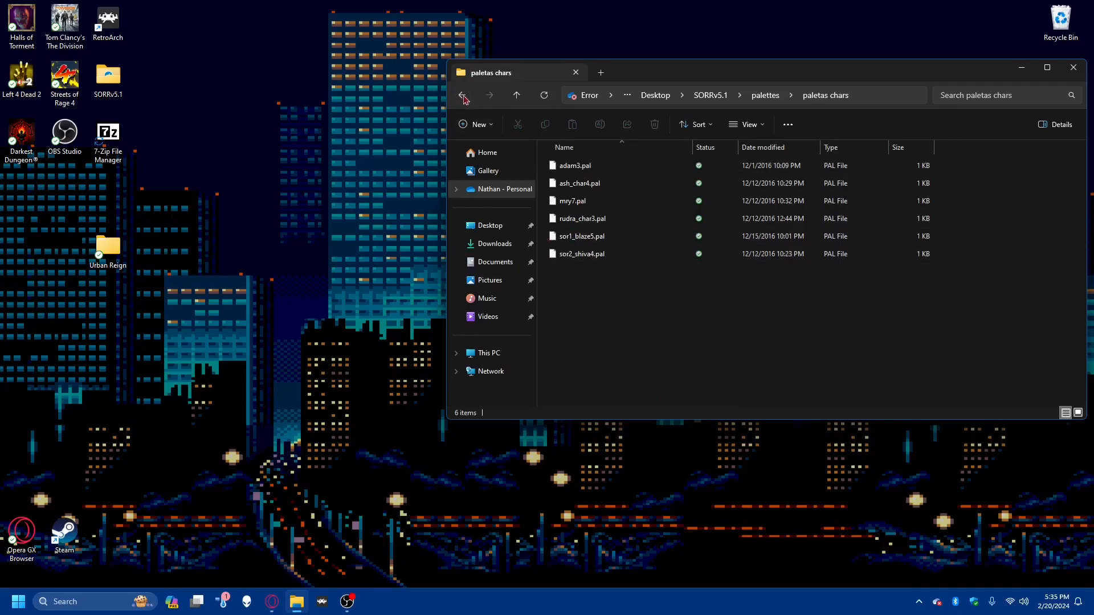
# - Go back to palettes, inspect the original chars folder's palette files, then return up
pyautogui.click(463, 95)
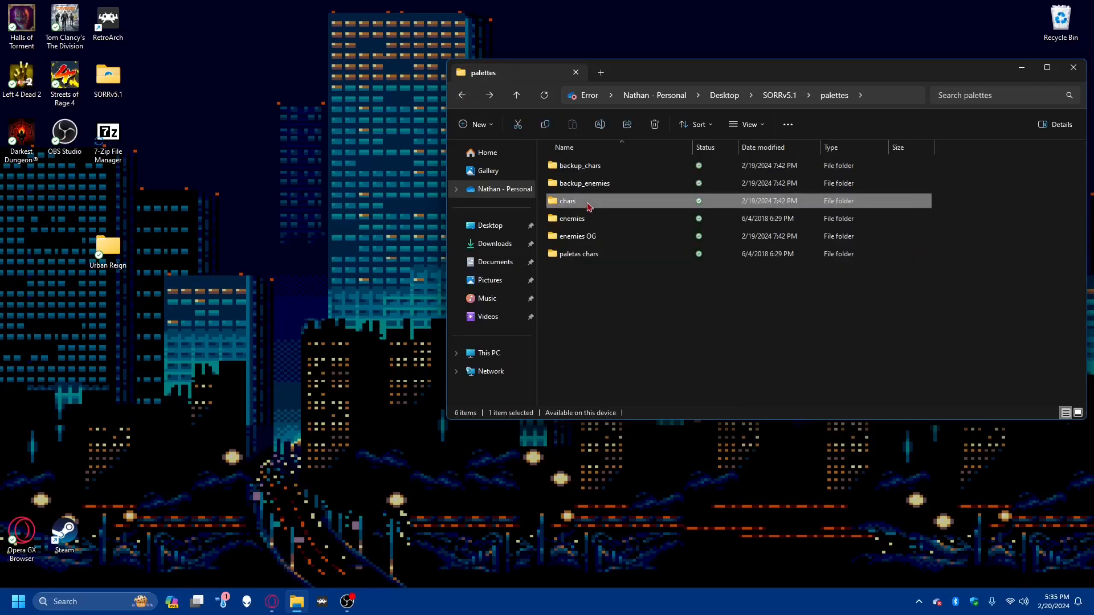
pyautogui.doubleClick(568, 201)
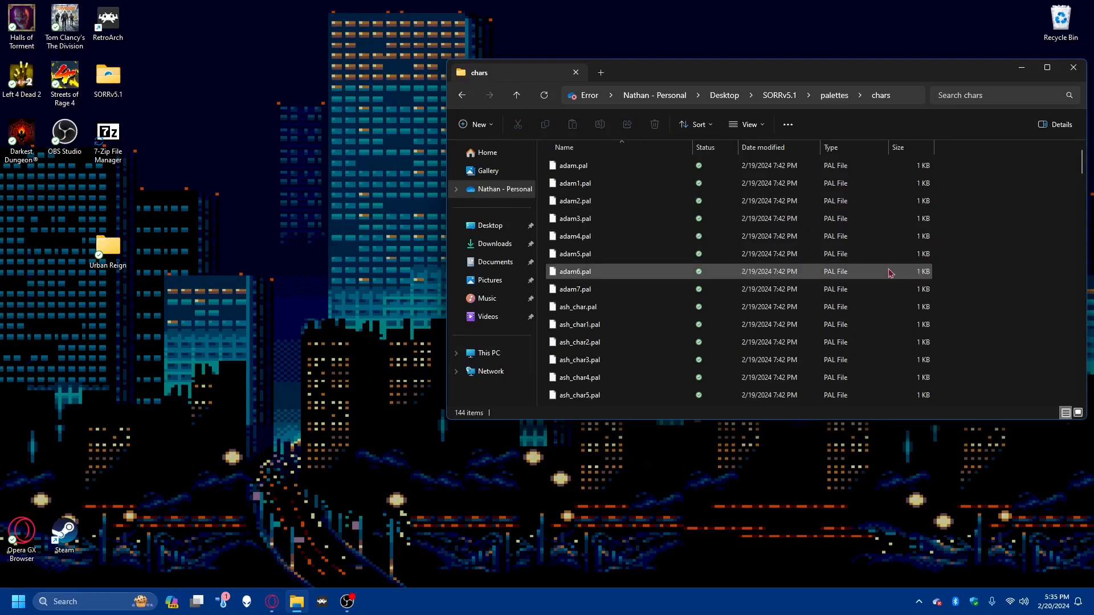
pyautogui.moveTo(440, 360)
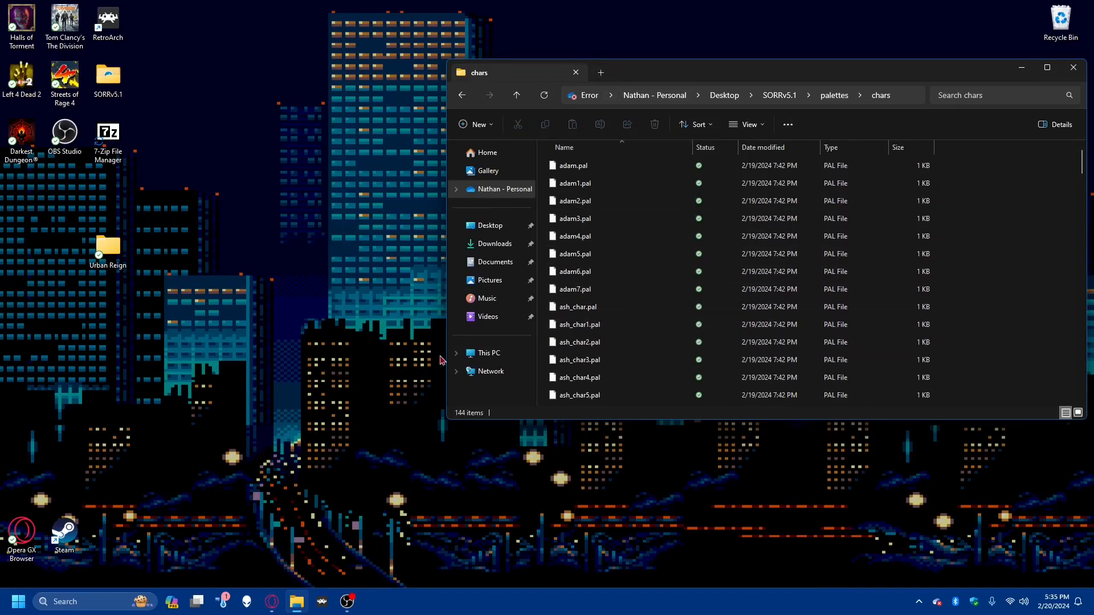
pyautogui.moveTo(443, 160)
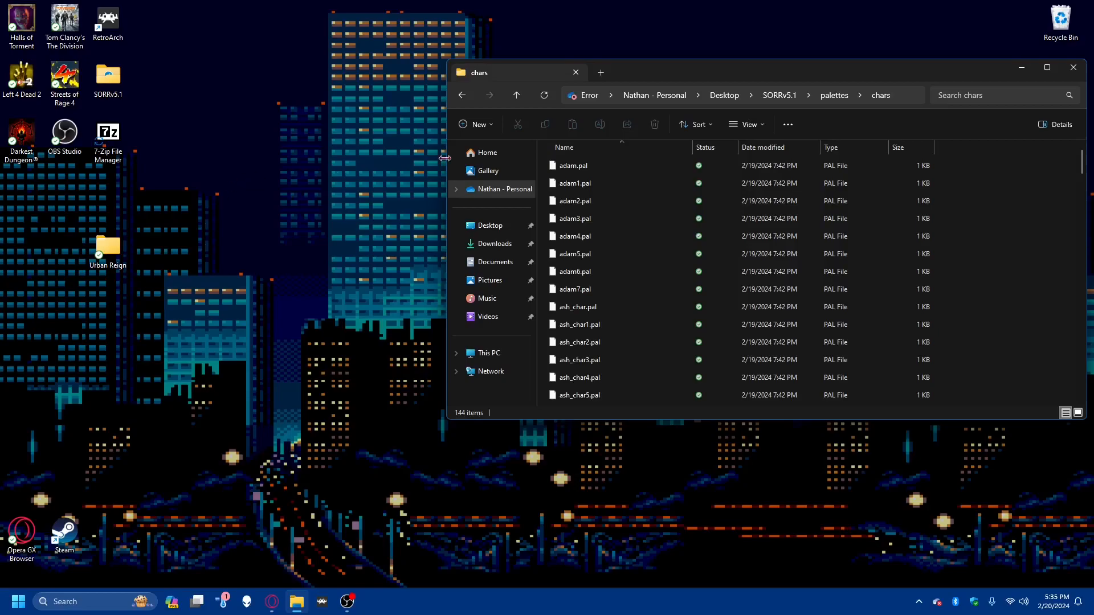
pyautogui.click(516, 94)
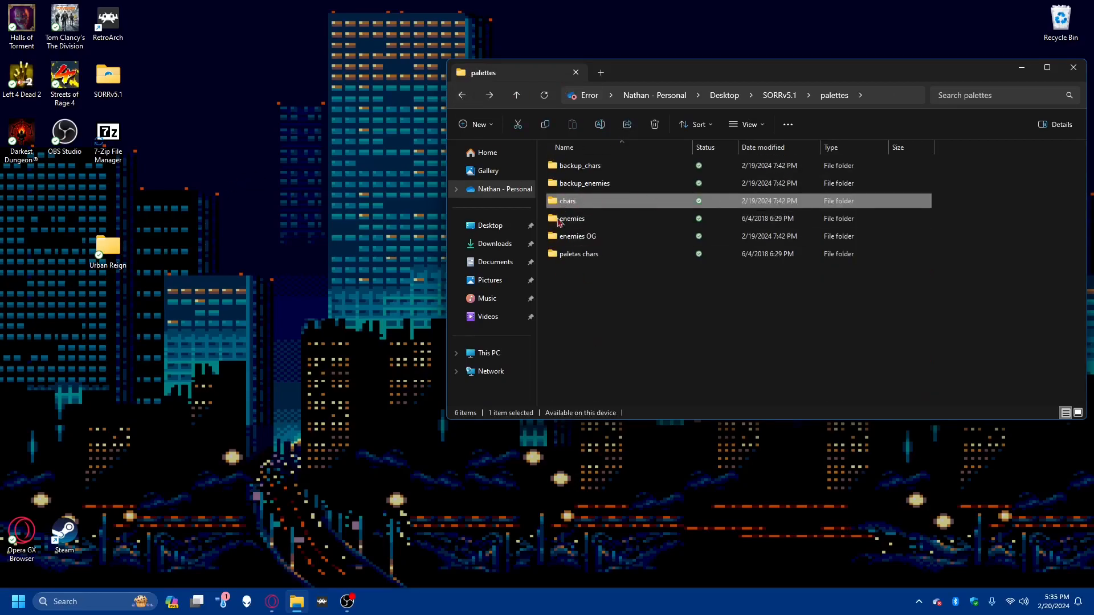
pyautogui.moveTo(580, 205)
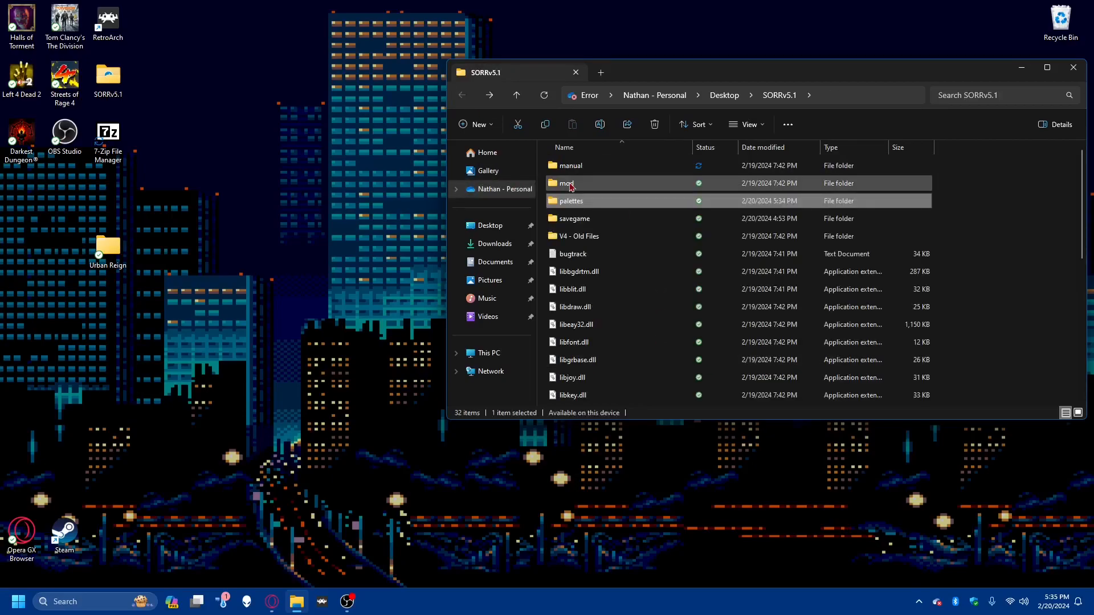
pyautogui.doubleClick(565, 183)
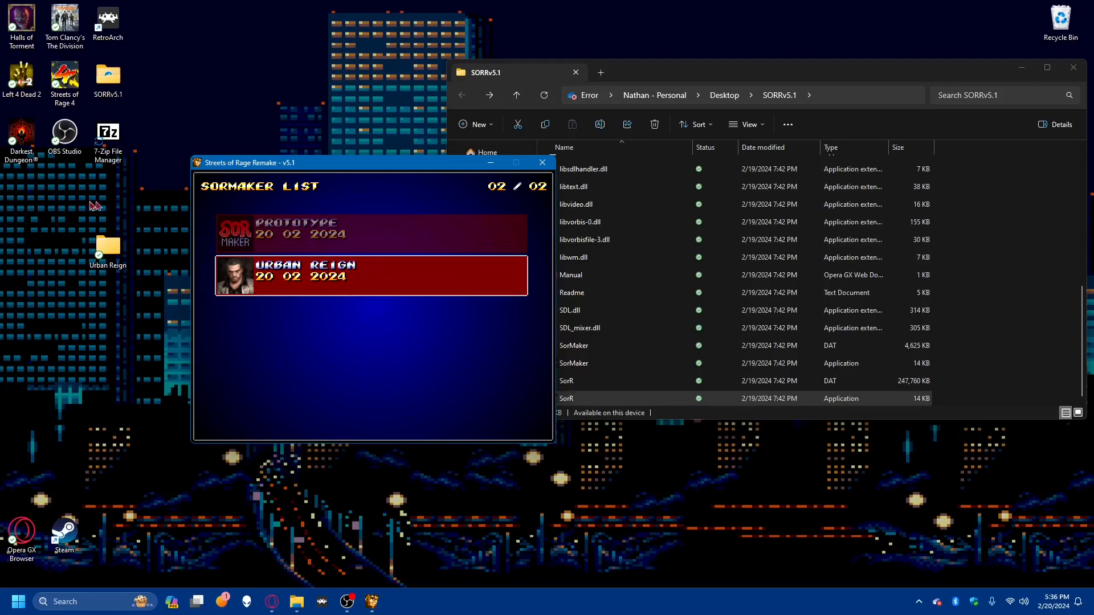
pyautogui.moveTo(119, 295)
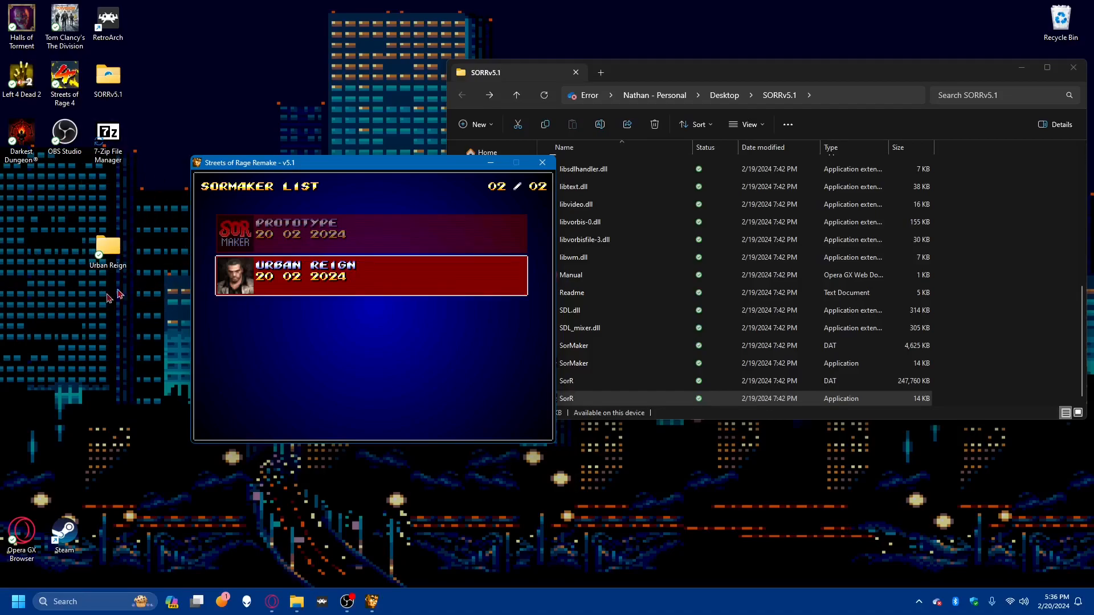
pyautogui.moveTo(583, 200)
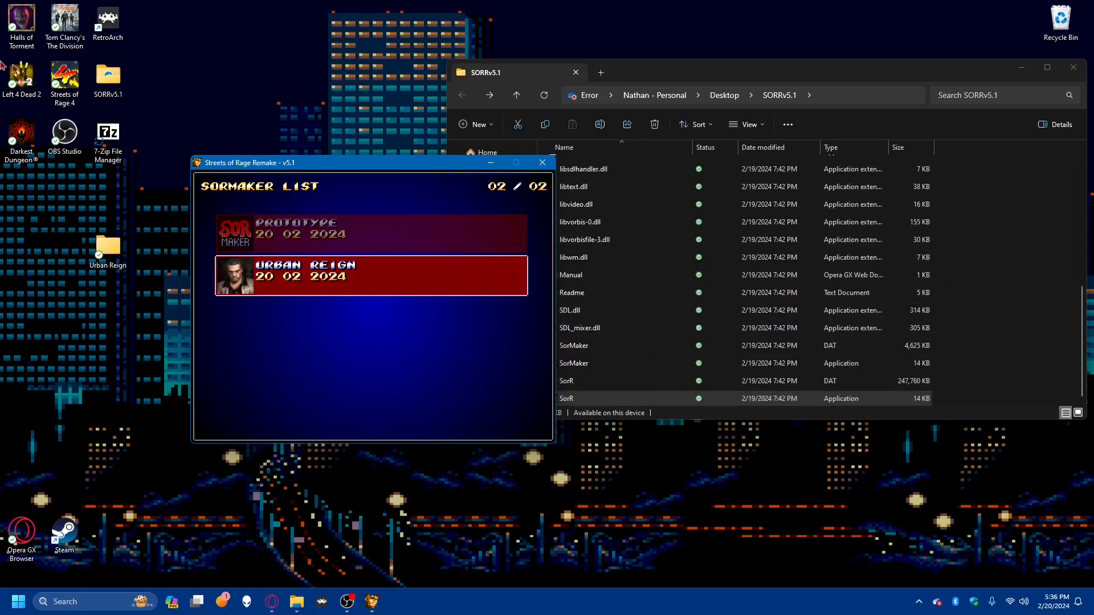
pyautogui.moveTo(282, 27)
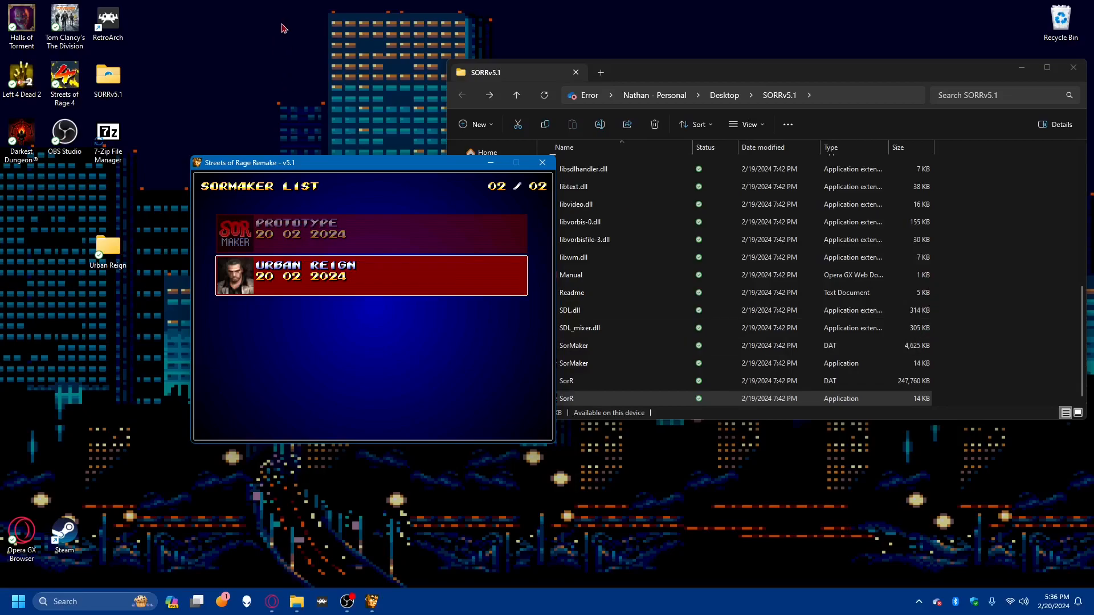